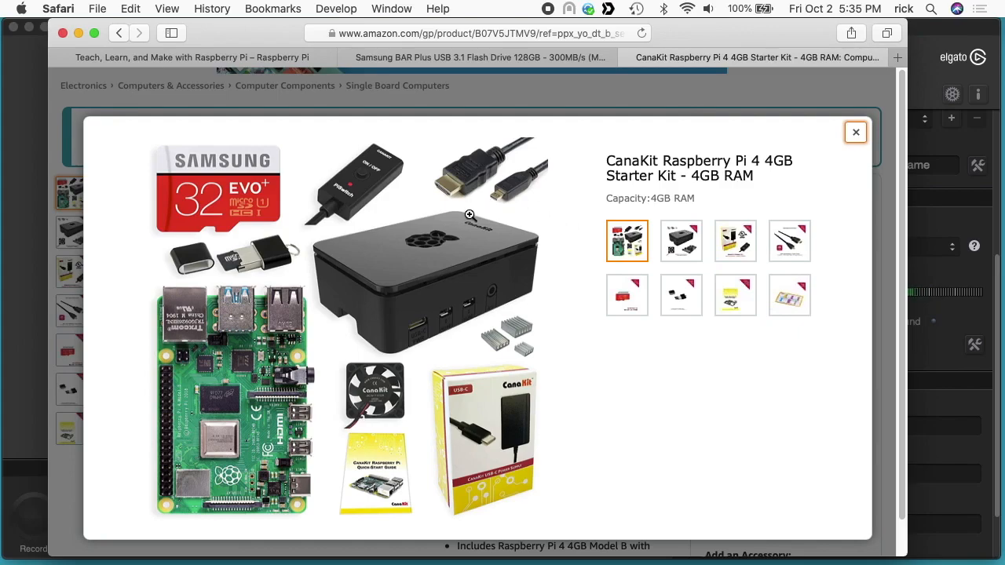
{"action": "mouse_move", "coordinate": [453, 210]}
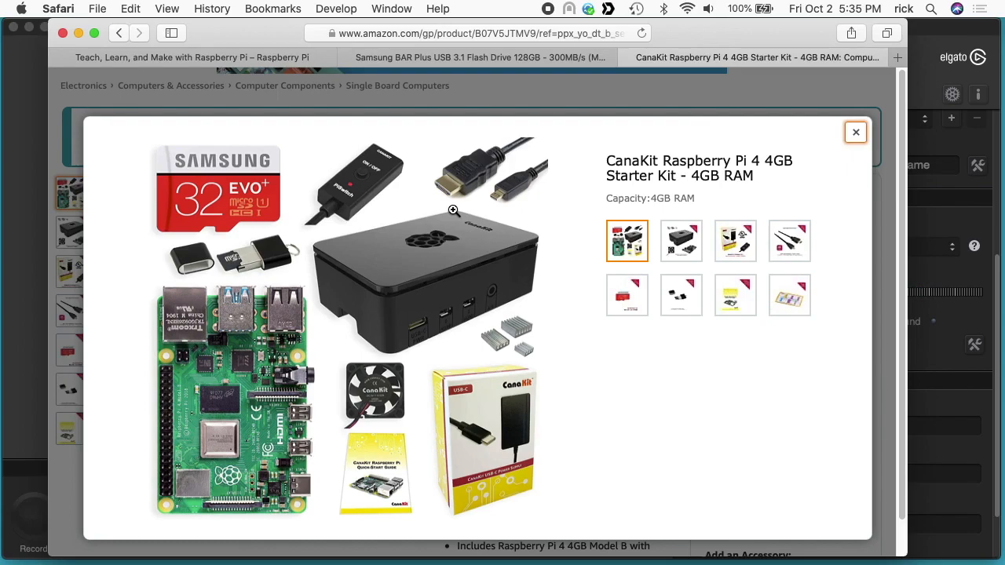
{"action": "mouse_move", "coordinate": [426, 64]}
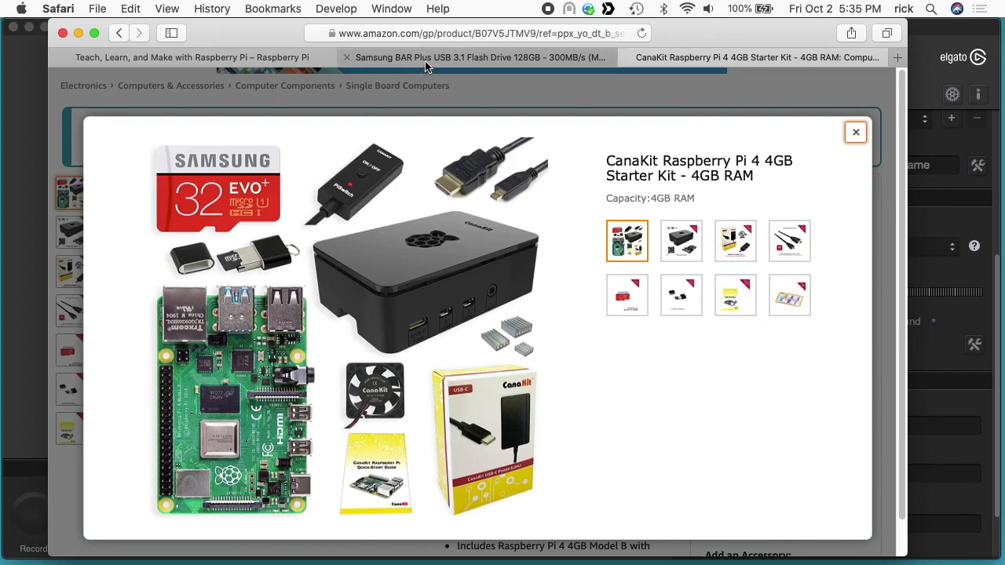
- Open the Raspberry Pi website's Downloads page and then the Raspberry Pi OS image page
{"action": "left_click", "coordinate": [480, 56]}
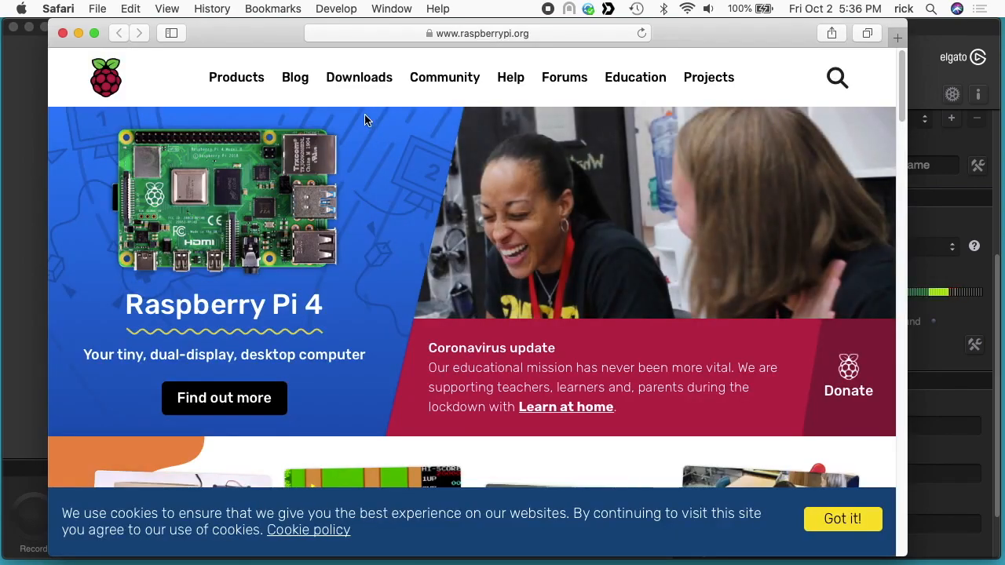
{"action": "mouse_move", "coordinate": [359, 77]}
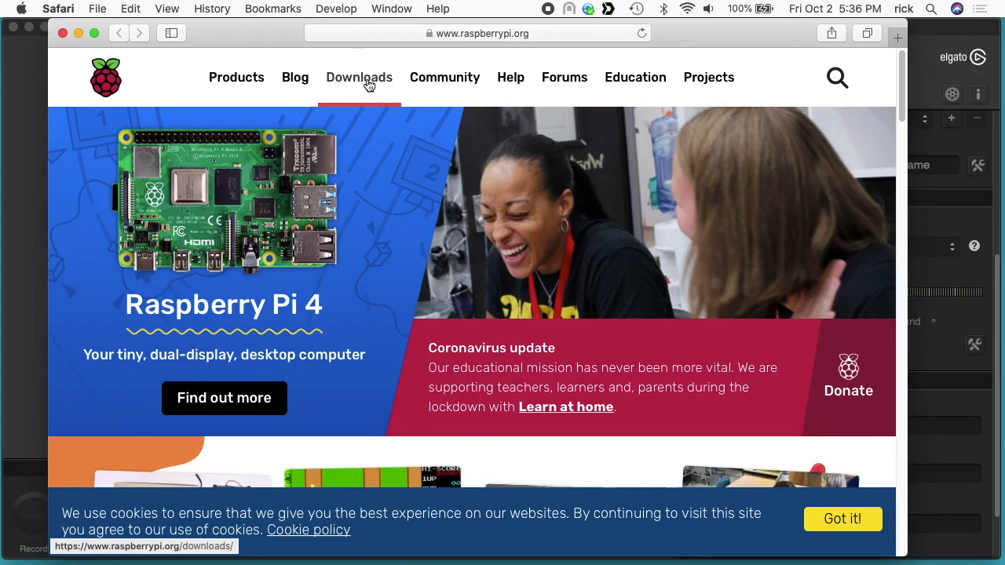
{"action": "left_click", "coordinate": [359, 77]}
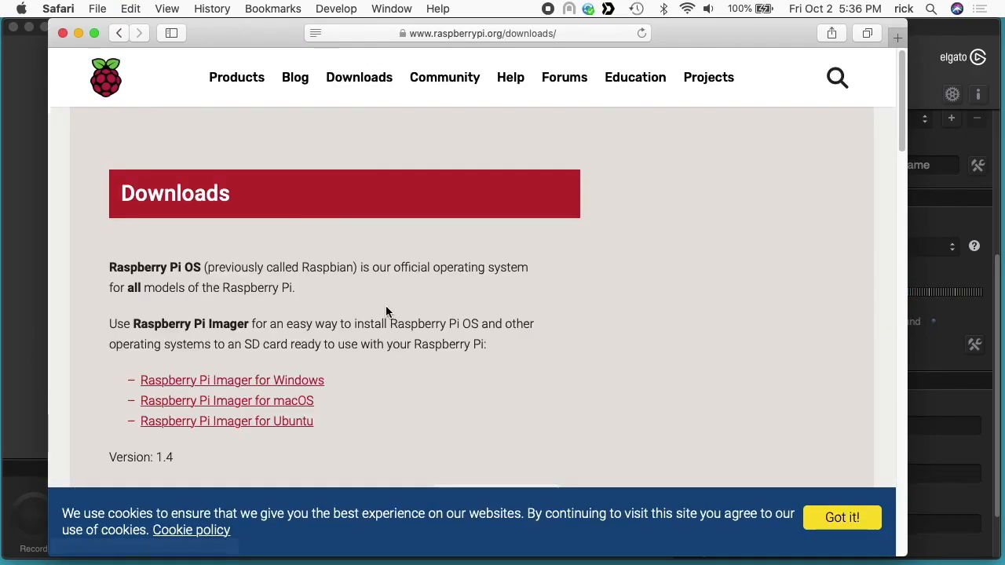
{"action": "mouse_move", "coordinate": [273, 377]}
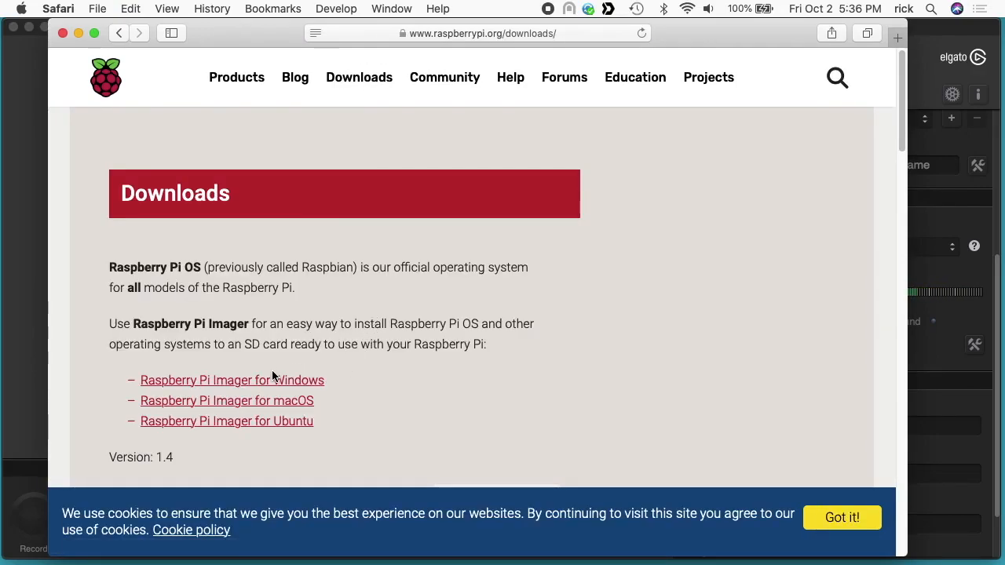
{"action": "mouse_move", "coordinate": [344, 401]}
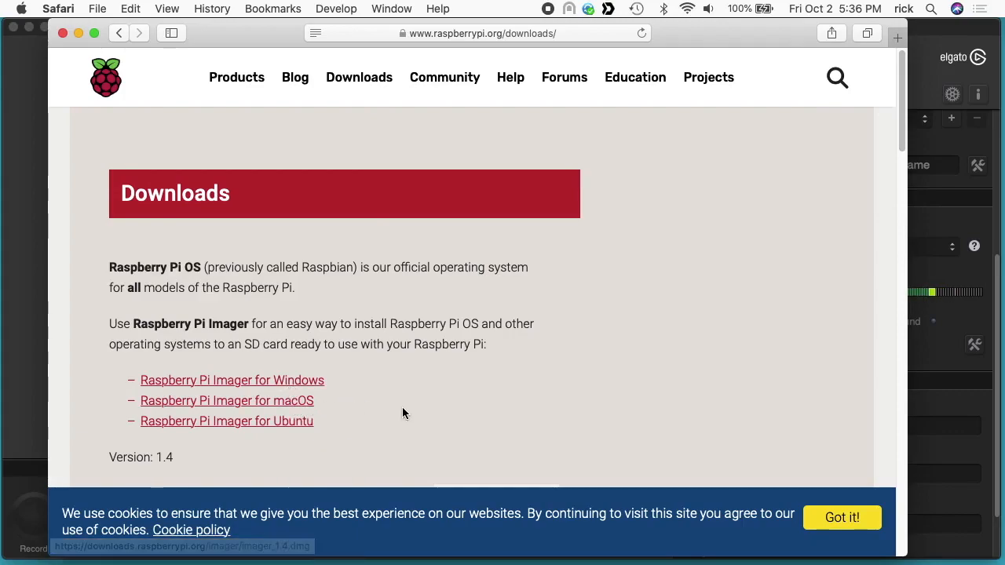
{"action": "scroll", "scroll_direction": "down", "scroll_amount": 3}
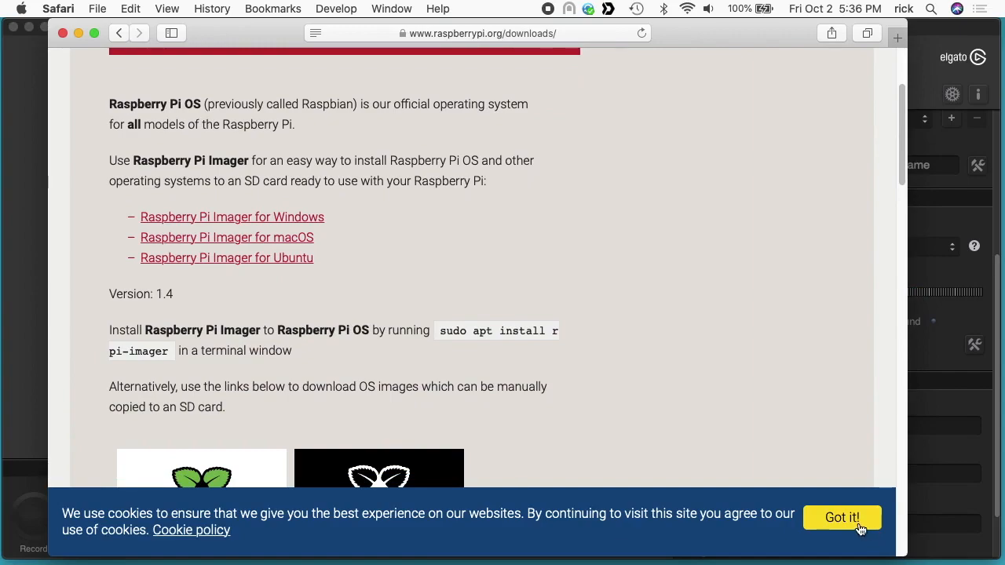
{"action": "left_click", "coordinate": [841, 517]}
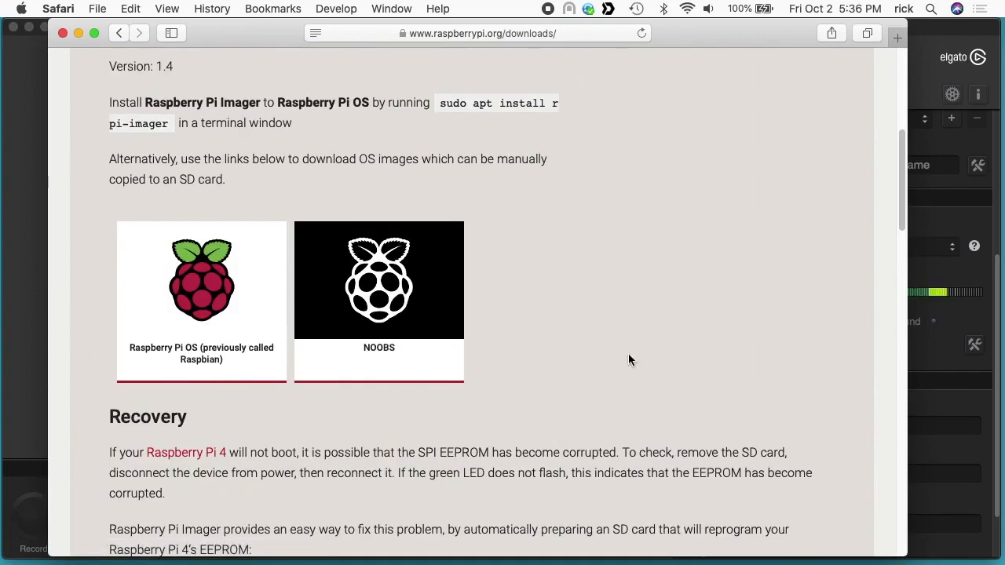
{"action": "left_click", "coordinate": [201, 279]}
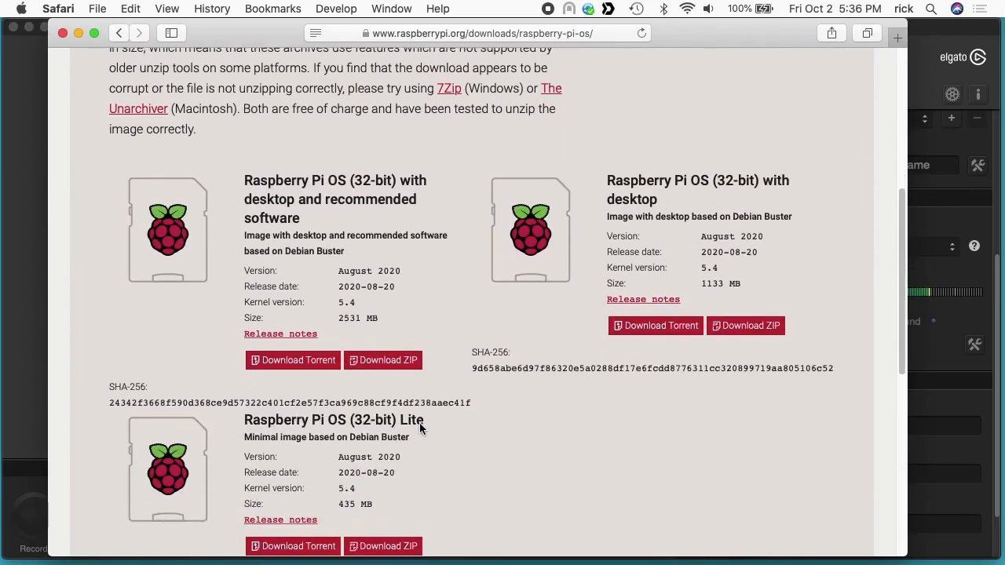
{"action": "scroll", "scroll_direction": "down", "scroll_amount": 3}
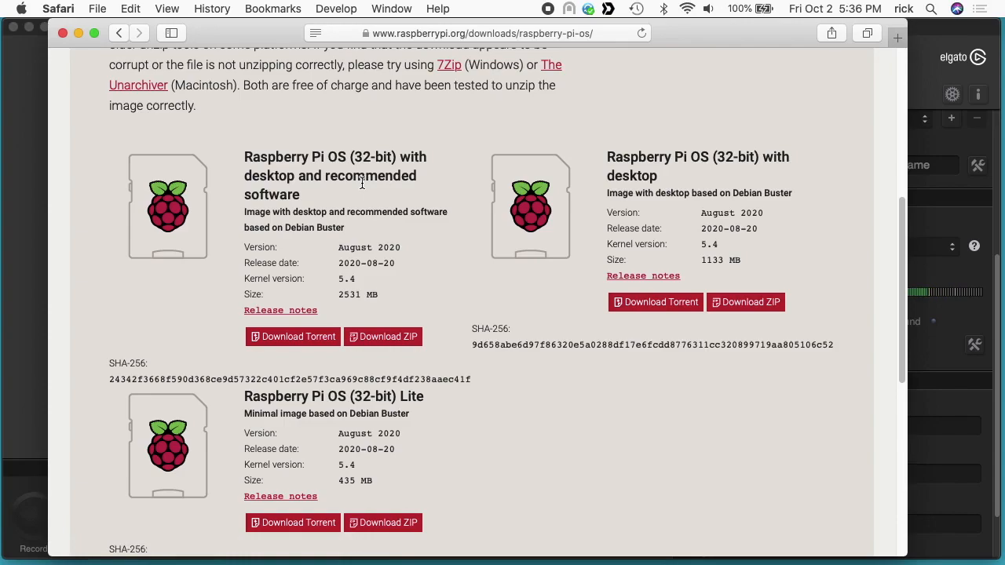
{"action": "mouse_move", "coordinate": [595, 158]}
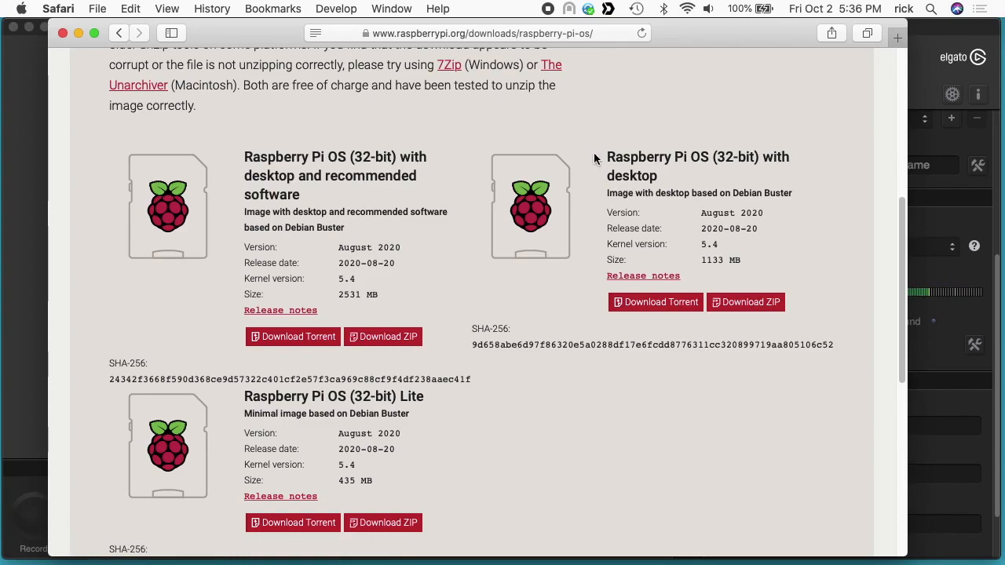
{"action": "mouse_move", "coordinate": [465, 402]}
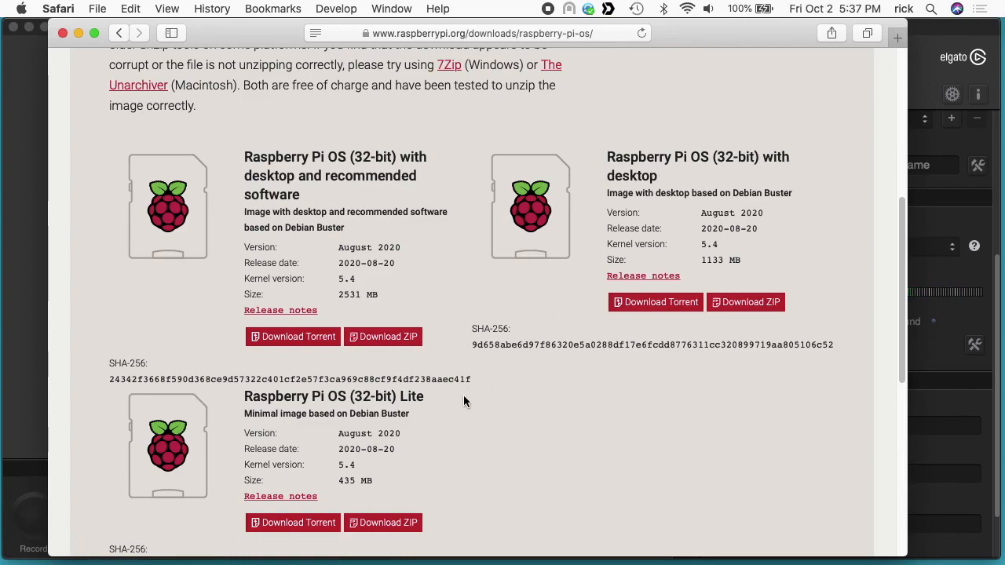
{"action": "mouse_move", "coordinate": [416, 409]}
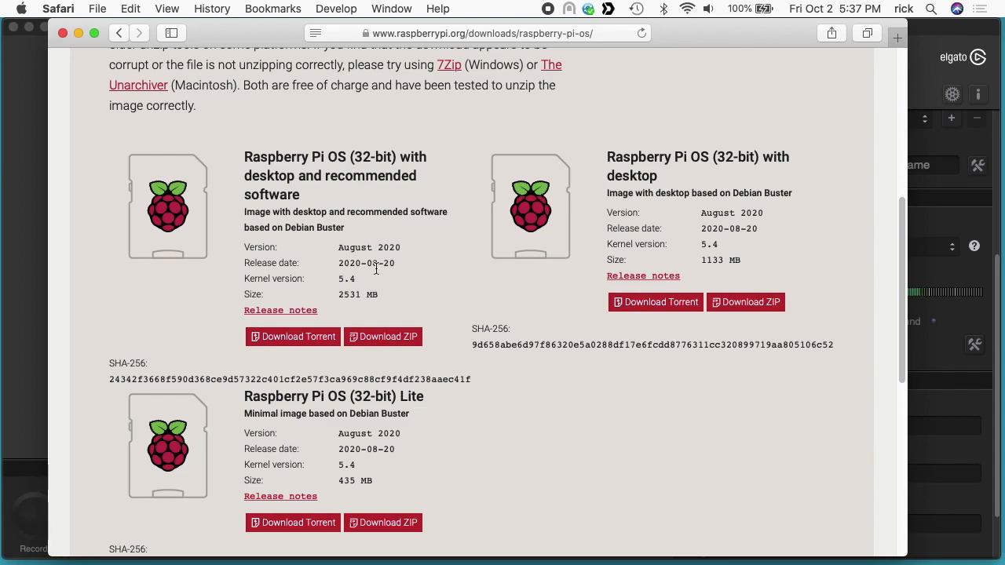
{"action": "mouse_move", "coordinate": [348, 267]}
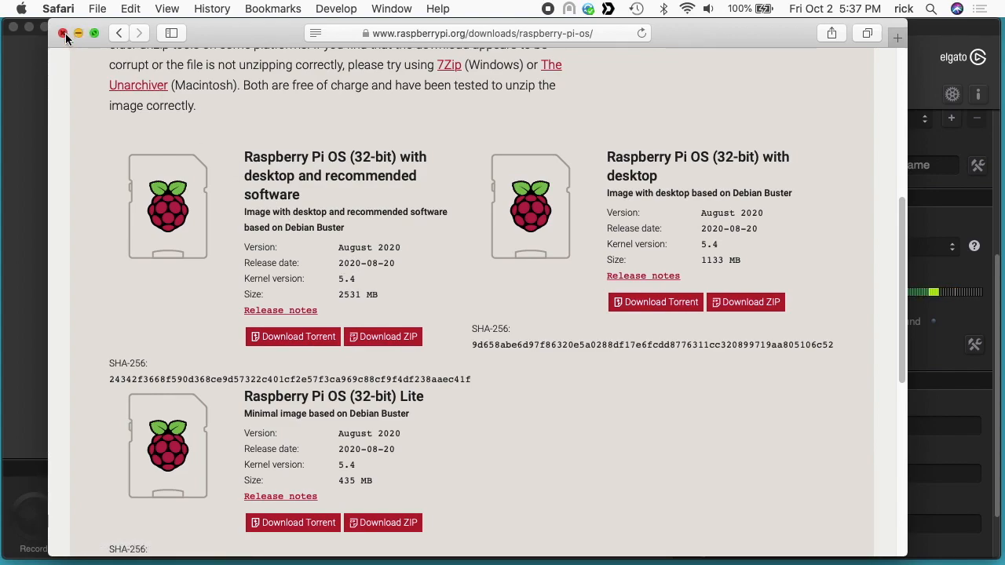
- Load the custom 2020-08-20-raspios-buster-armhf-full.zip image in Imager and list the SD cards
{"action": "left_click", "coordinate": [64, 33]}
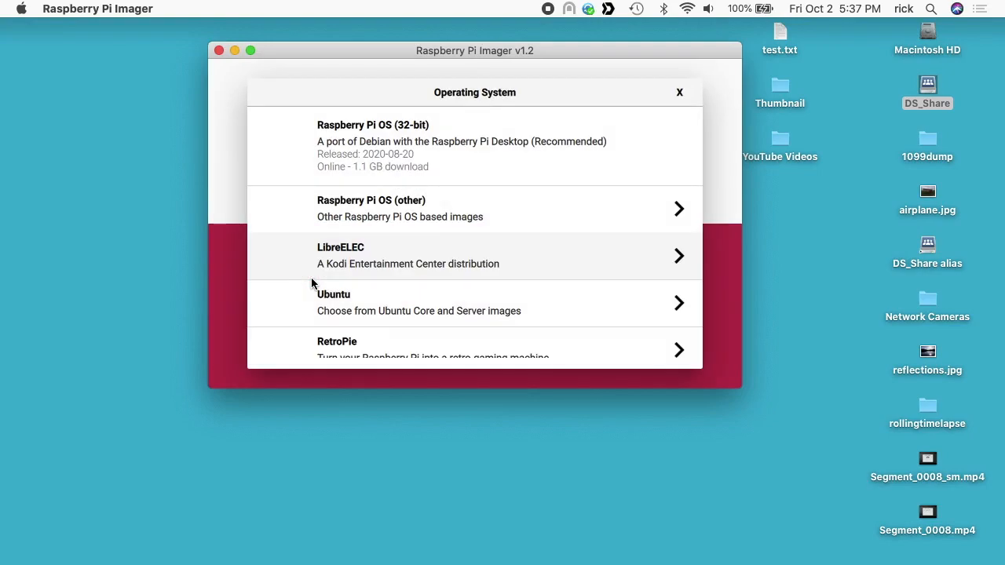
{"action": "scroll", "scroll_direction": "down", "scroll_amount": 3}
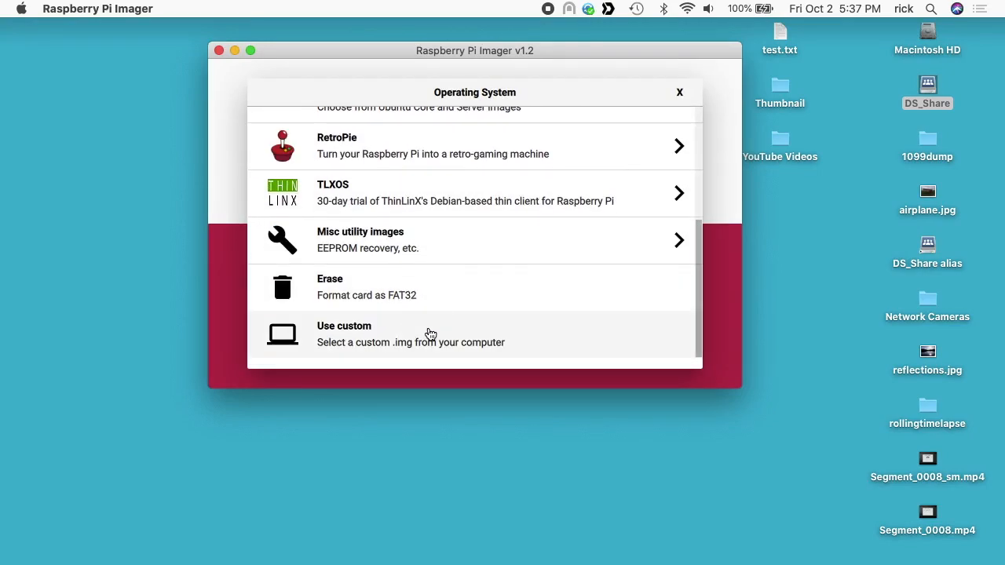
{"action": "left_click", "coordinate": [344, 333]}
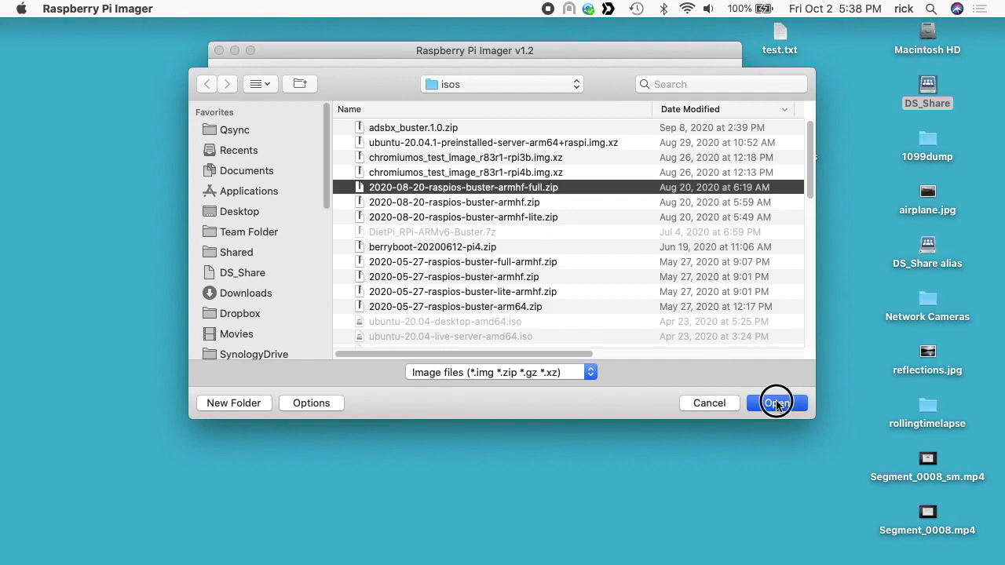
{"action": "left_click", "coordinate": [776, 402]}
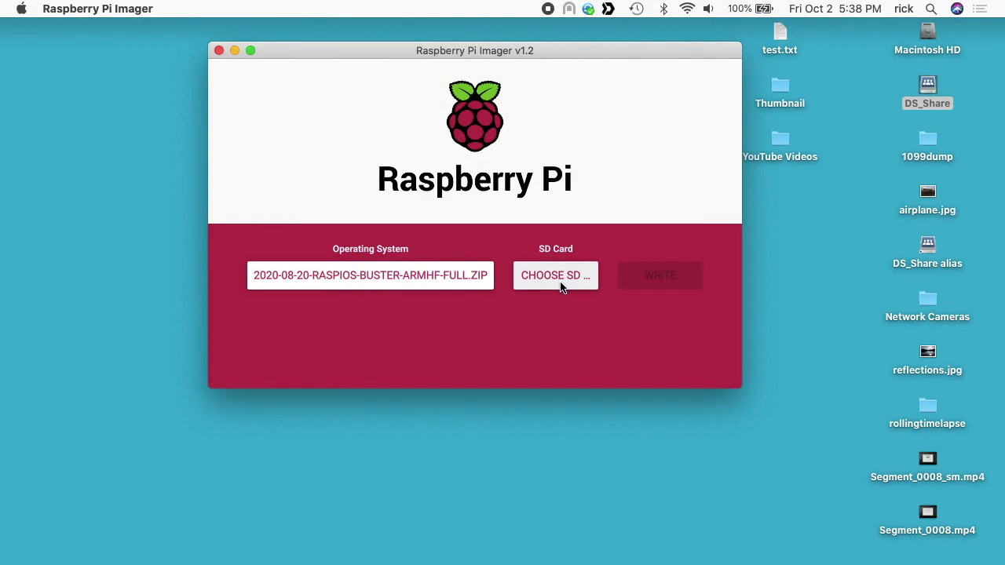
{"action": "left_click", "coordinate": [556, 274]}
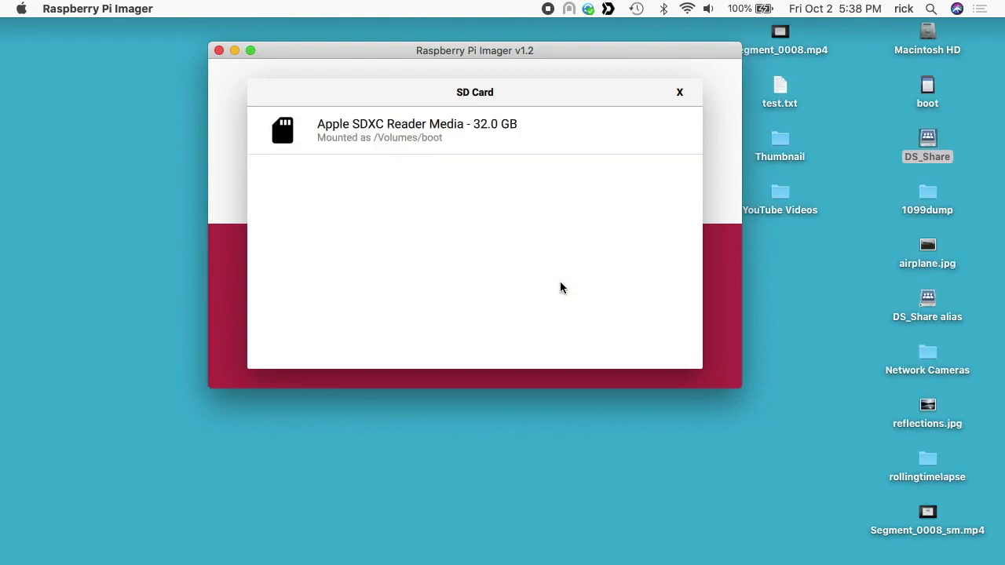
{"action": "mouse_move", "coordinate": [417, 131]}
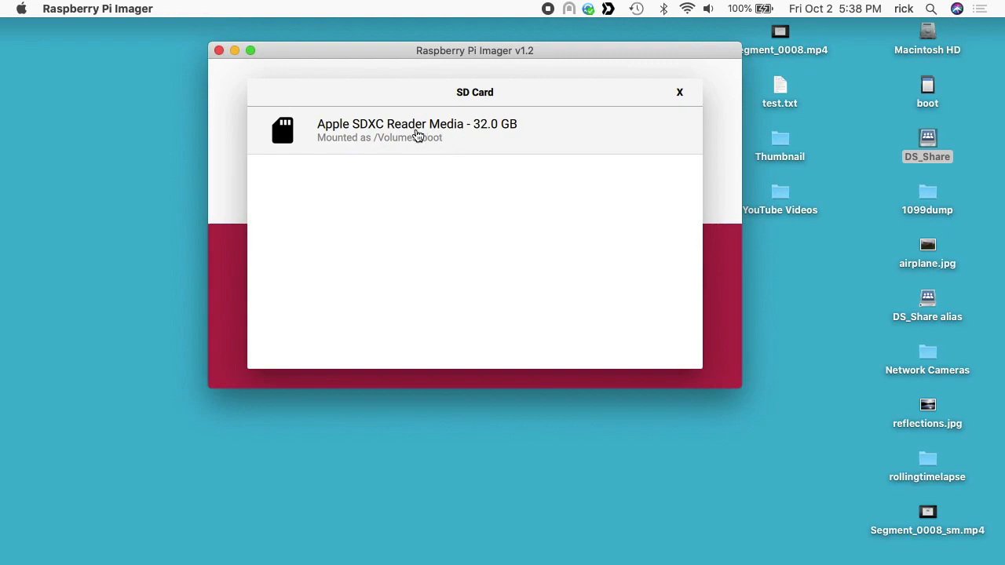
- Write the image to the 32 GB Apple SDXC Reader card, authorising with the admin password
{"action": "left_click", "coordinate": [417, 130]}
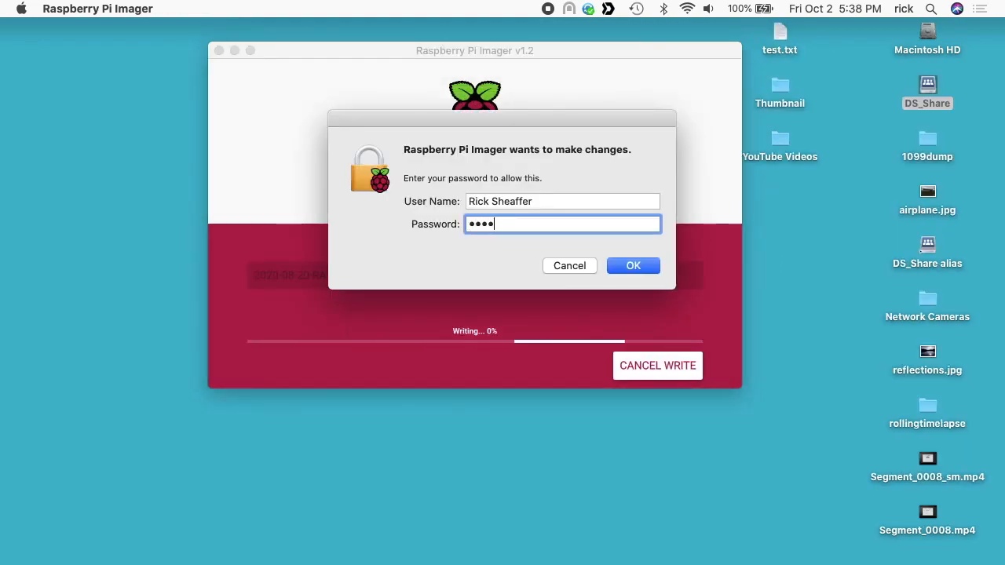
{"action": "left_click", "coordinate": [633, 265]}
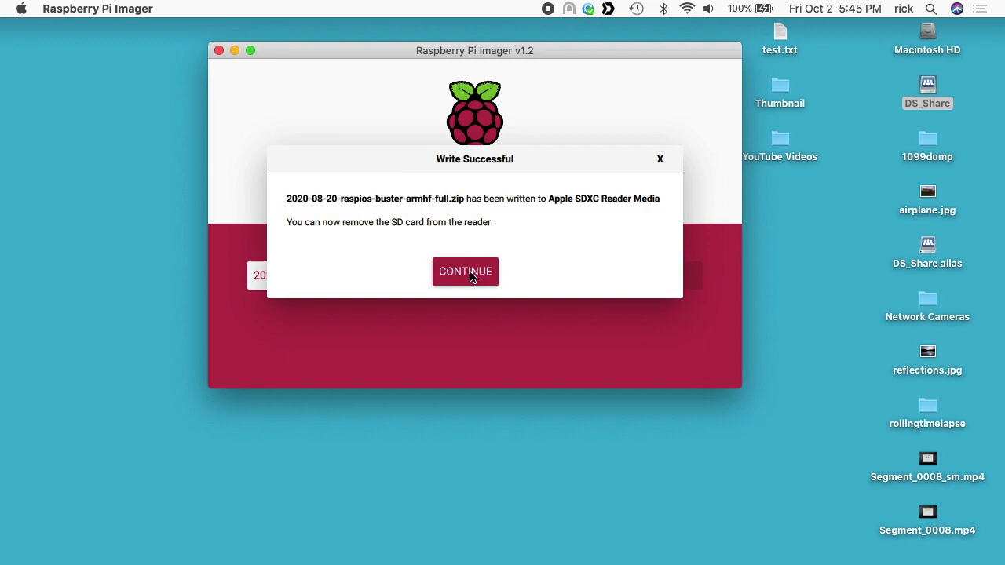
{"action": "left_click", "coordinate": [465, 271]}
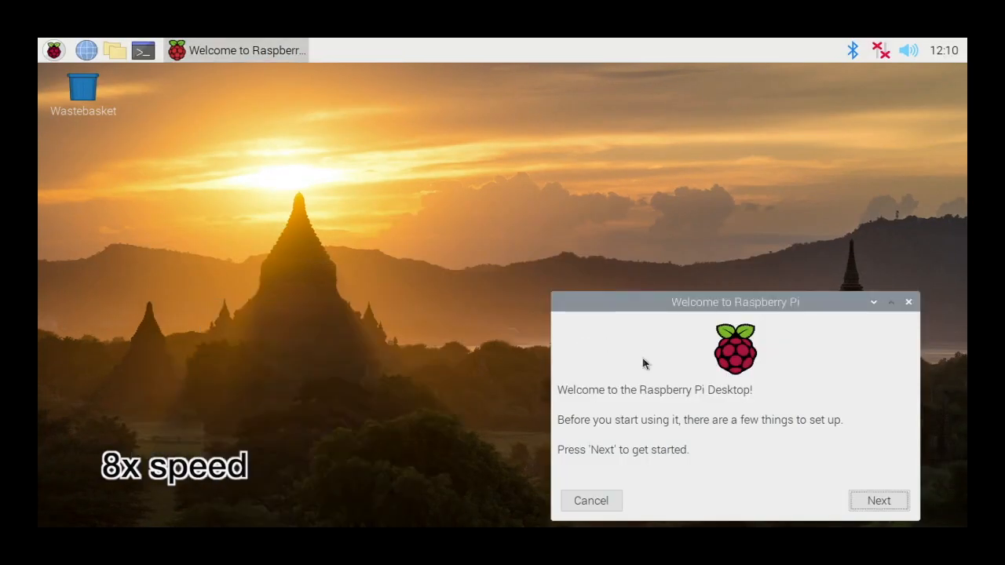
- Set the welcome wizard location to United States, American English, Chicago, with English language ticked
{"action": "left_click_drag", "start_coordinate": [736, 302], "coordinate": [483, 173]}
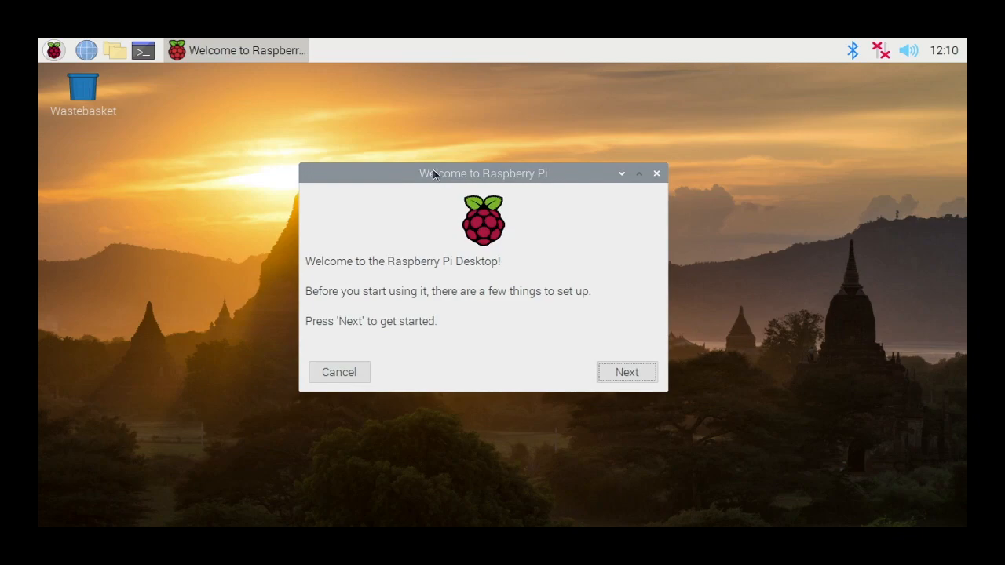
{"action": "mouse_move", "coordinate": [545, 242]}
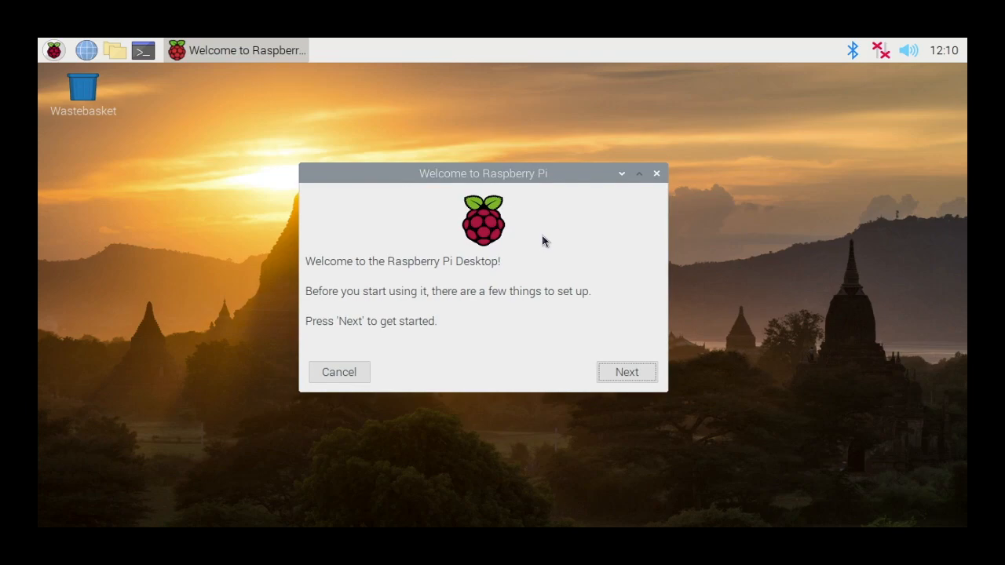
{"action": "left_click", "coordinate": [626, 372]}
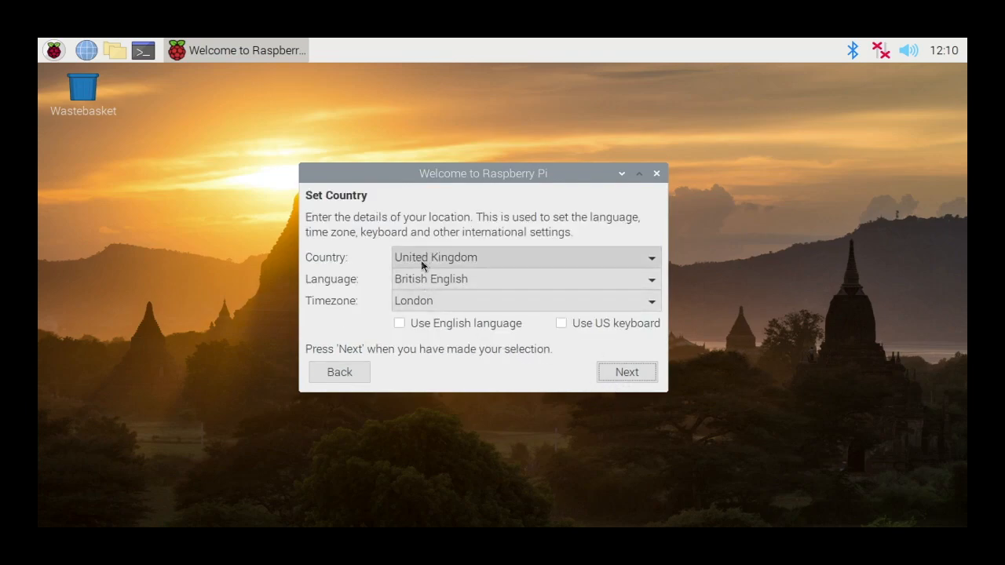
{"action": "left_click", "coordinate": [525, 256]}
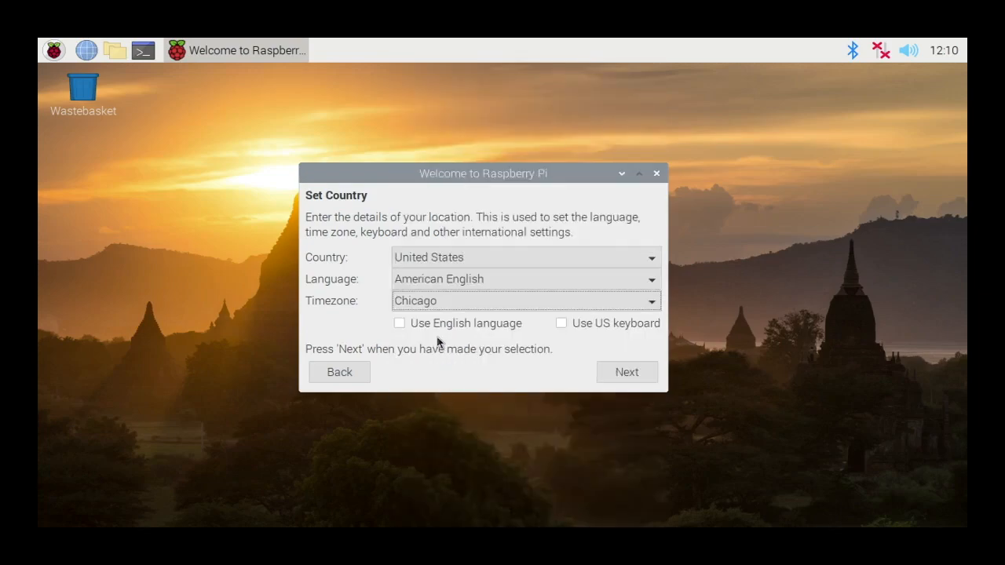
{"action": "left_click", "coordinate": [399, 323]}
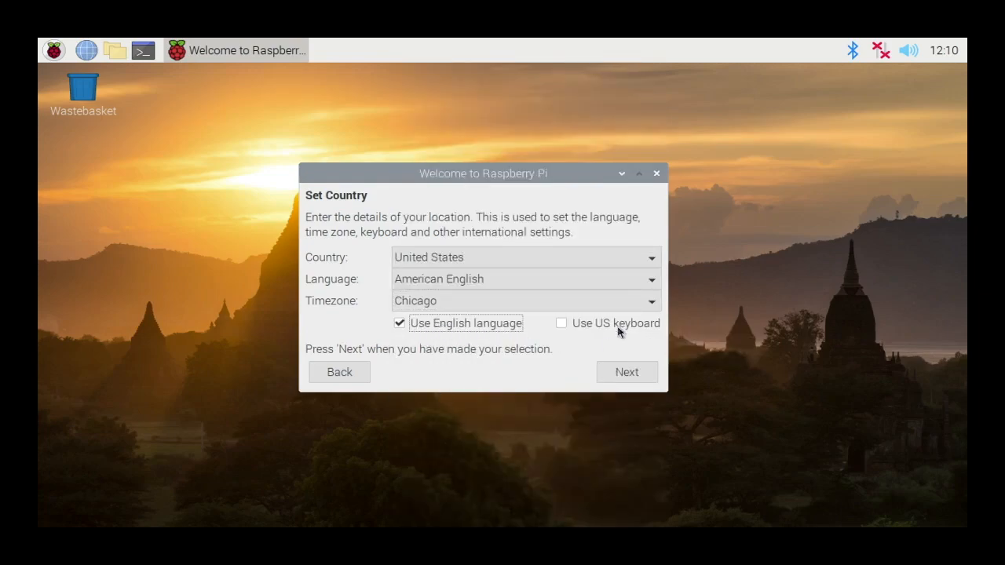
{"action": "left_click", "coordinate": [626, 371]}
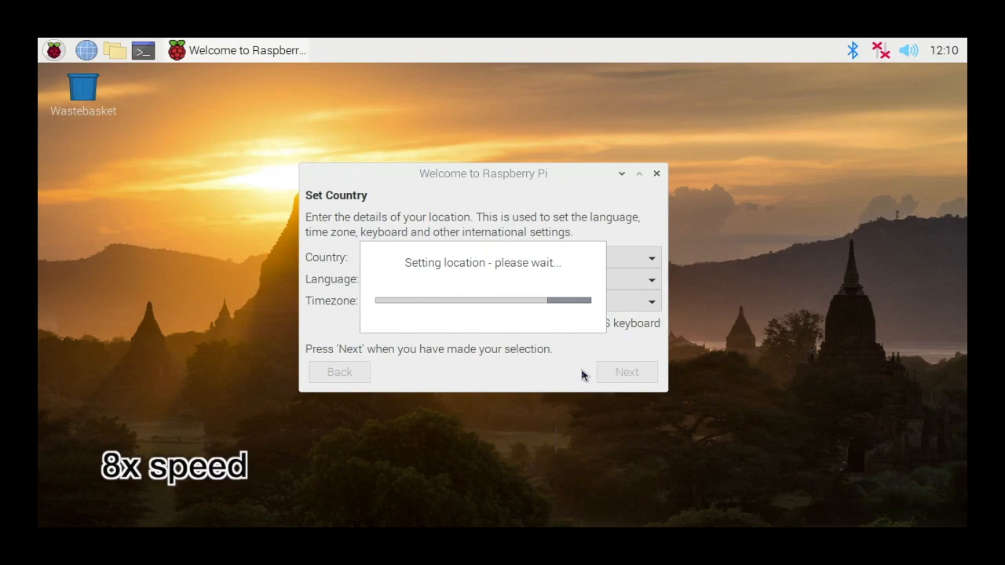
- Skip the password, screen and update steps of the wizard, then restart the Pi
{"action": "left_click", "coordinate": [627, 371]}
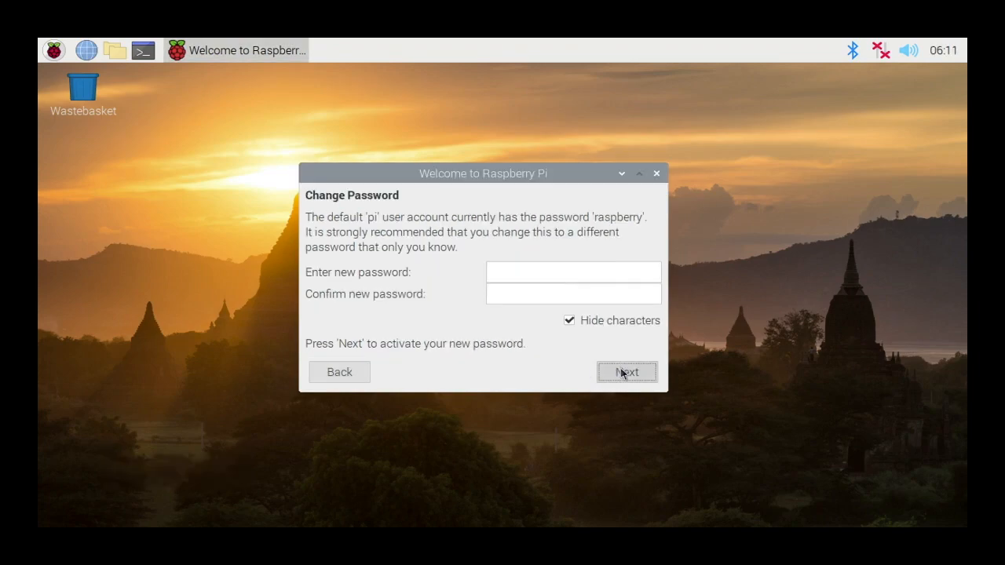
{"action": "left_click", "coordinate": [626, 372]}
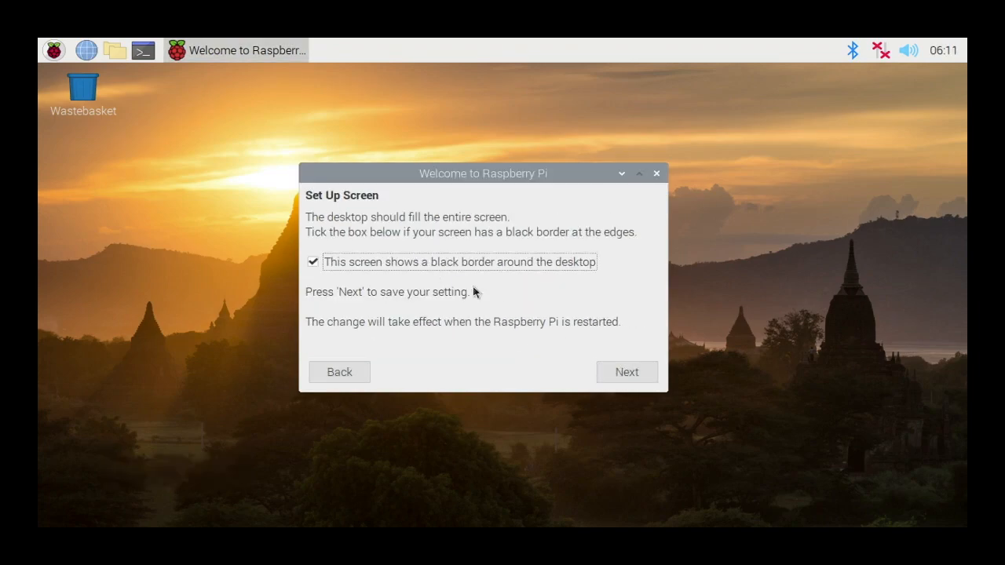
{"action": "left_click", "coordinate": [627, 372]}
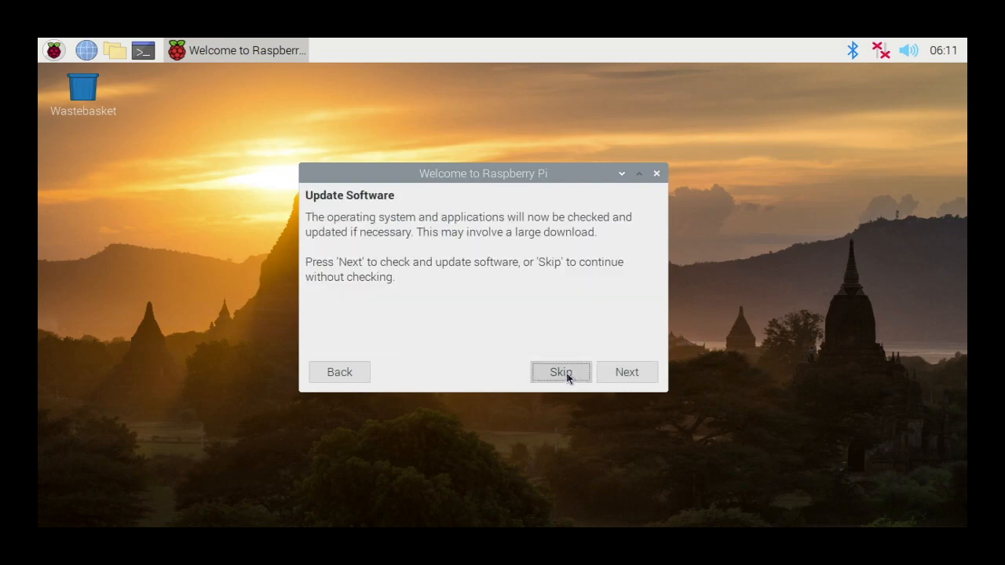
{"action": "mouse_move", "coordinate": [627, 381]}
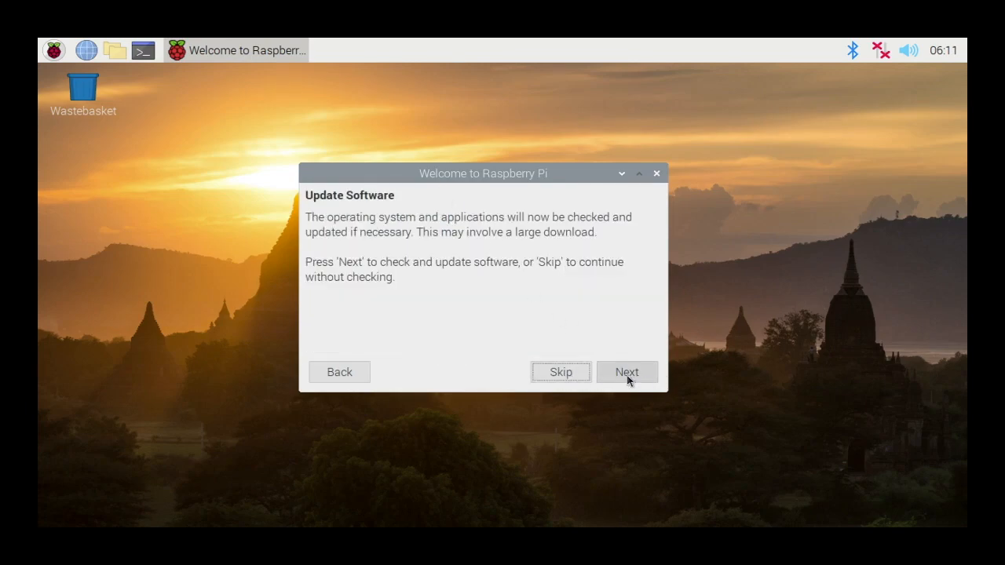
{"action": "left_click", "coordinate": [626, 372]}
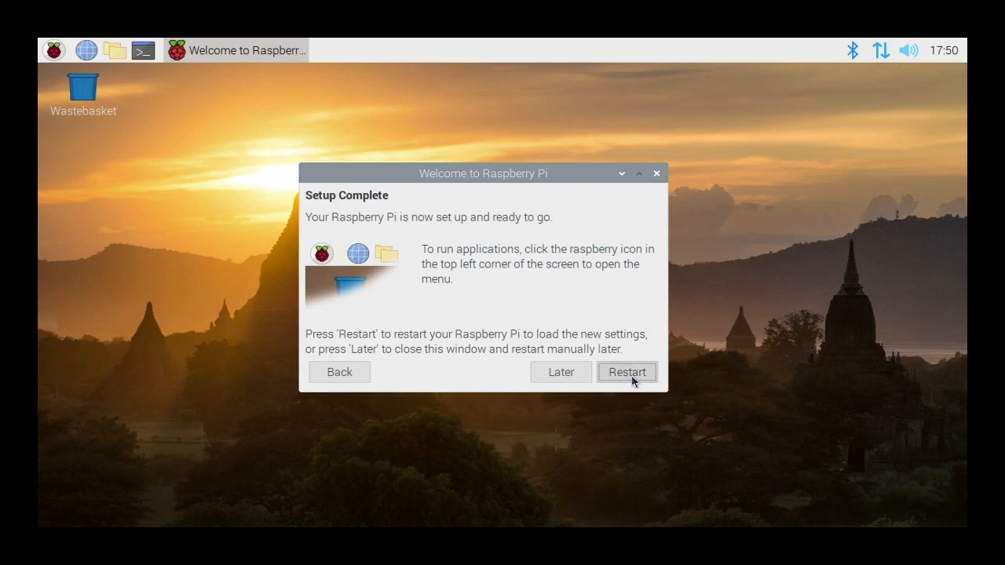
{"action": "left_click", "coordinate": [627, 371]}
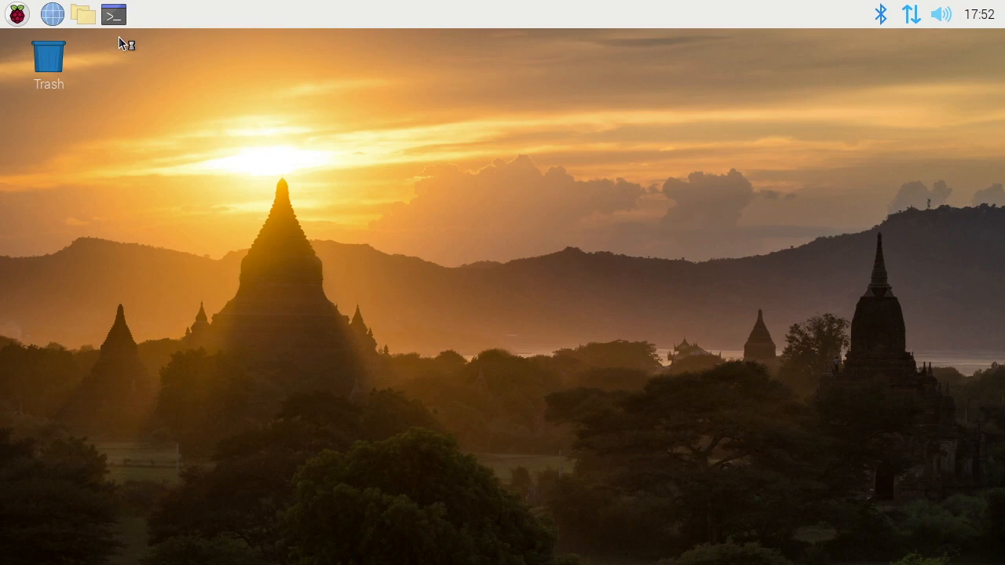
- Run sudo apt update and sudo apt full-upgrade, confirming with Y, then sudo reboot
{"action": "left_click", "coordinate": [112, 14]}
{"action": "type", "text": "sudo"}
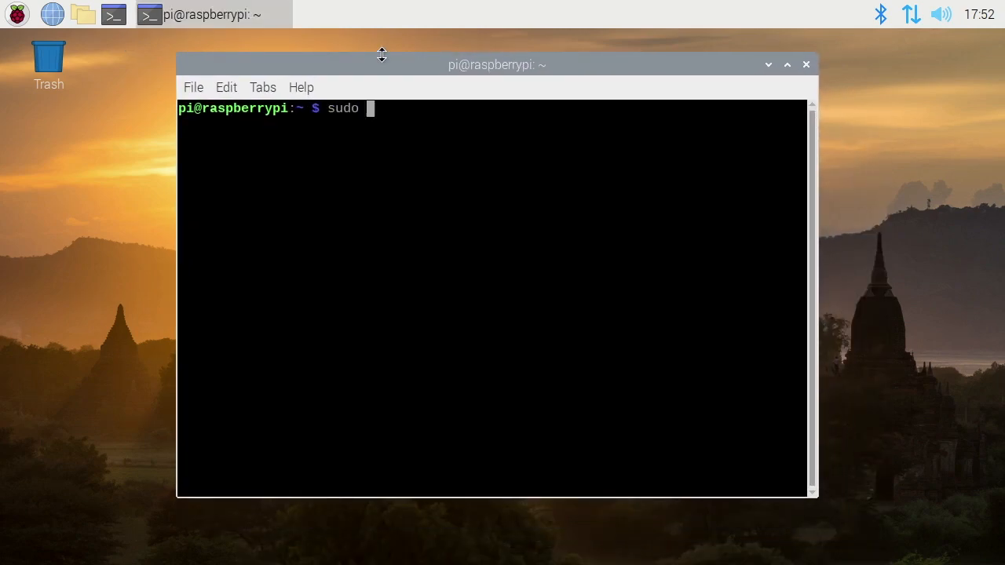
{"action": "type", "text": "apt update"}
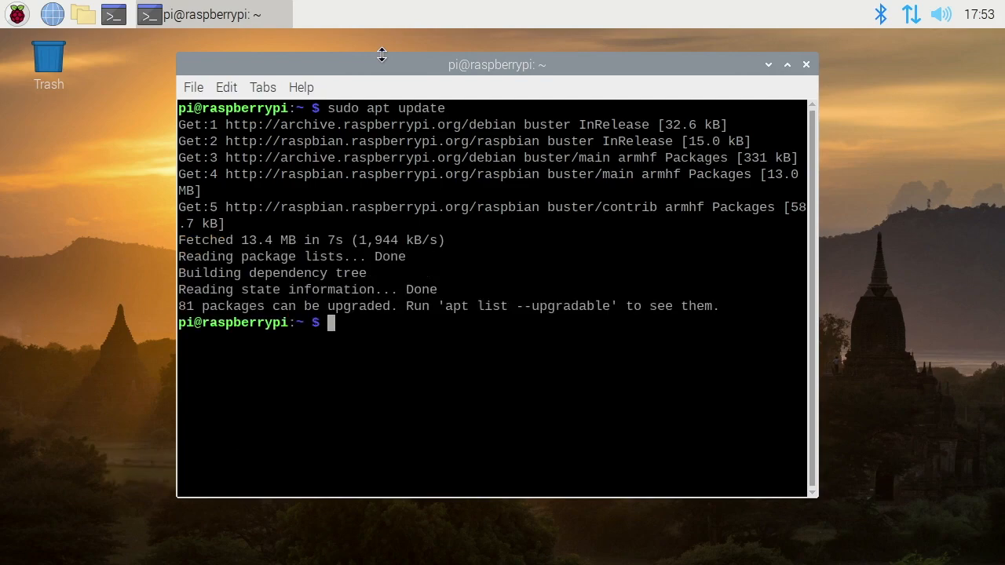
{"action": "type", "text": "sudo apt"}
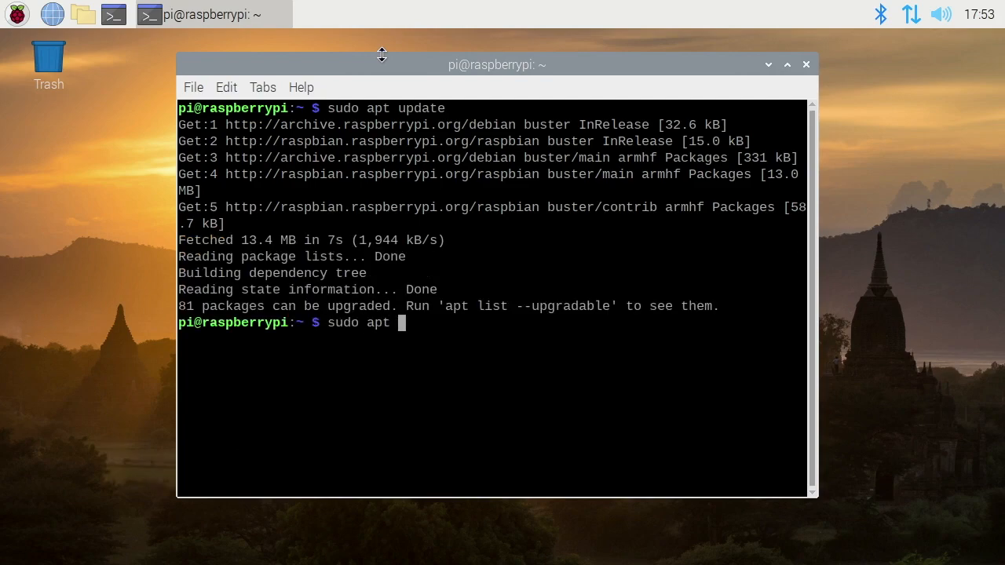
{"action": "type", "text": "full-upgrade"}
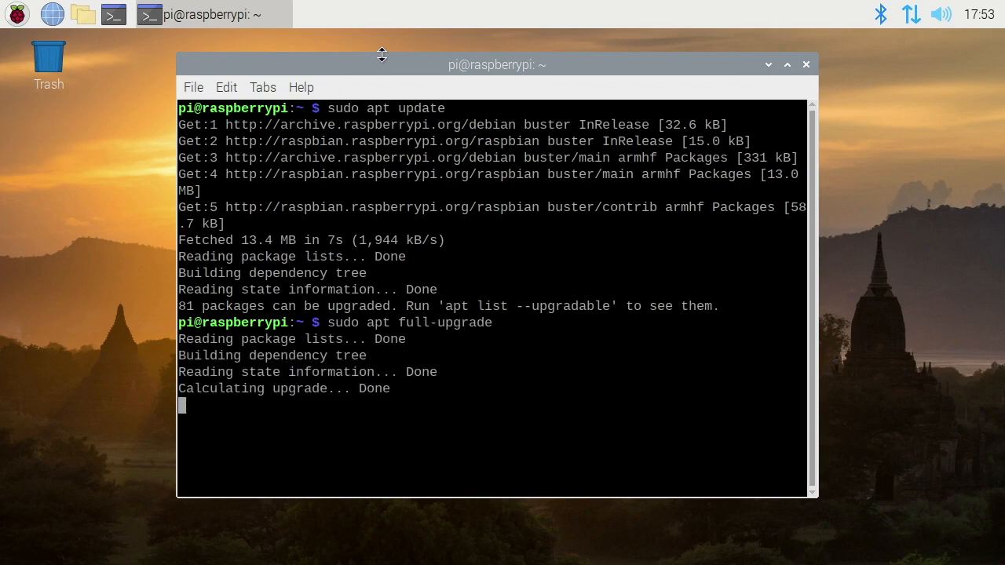
{"action": "type", "text": "Y"}
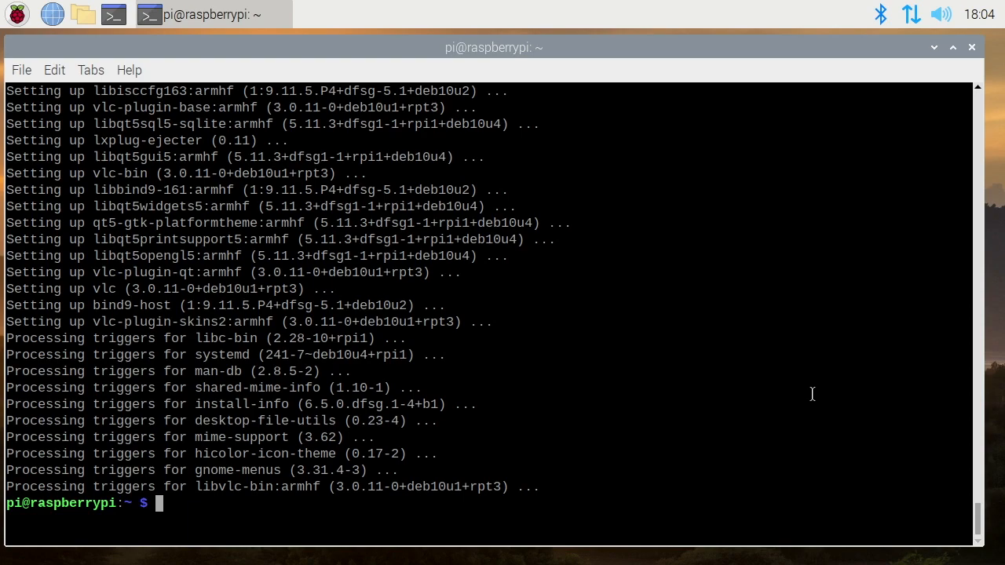
{"action": "type", "text": "sudo reboot"}
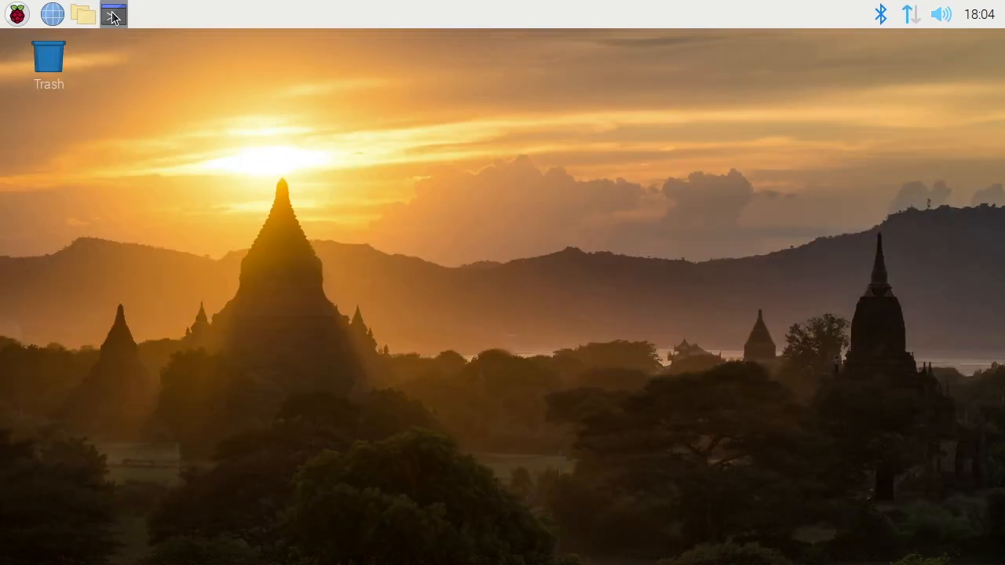
- Run sudo rpi-eeprom-update -a -d in a new, enlarged terminal window
{"action": "left_click", "coordinate": [113, 14]}
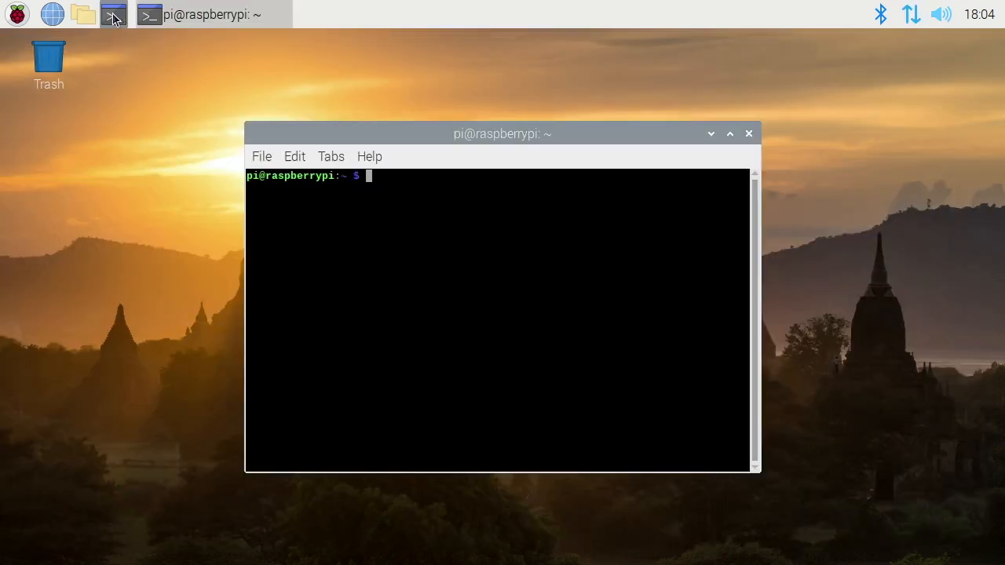
{"action": "left_click_drag", "start_coordinate": [503, 134], "coordinate": [418, 61]}
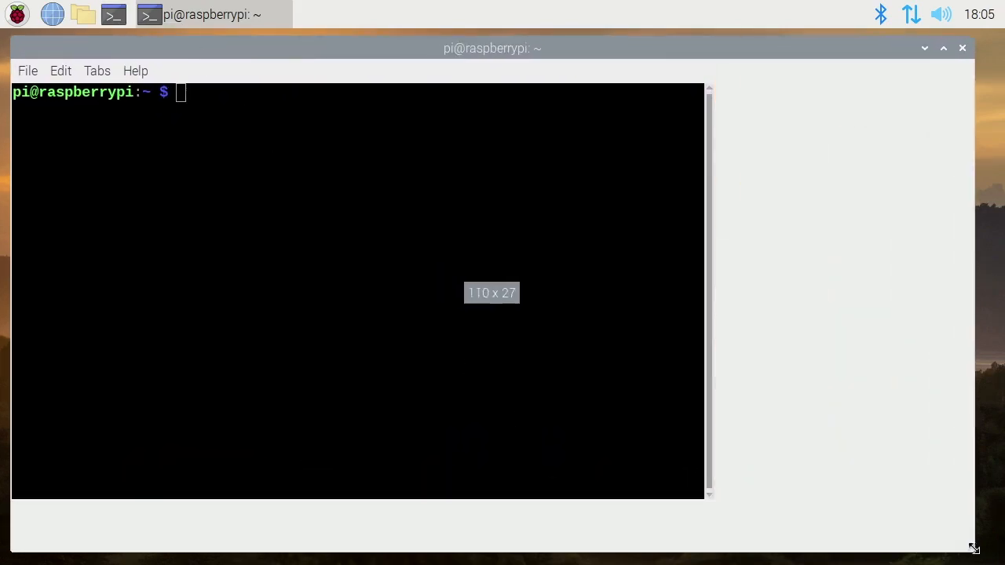
{"action": "left_click_drag", "start_coordinate": [972, 547], "coordinate": [996, 559]}
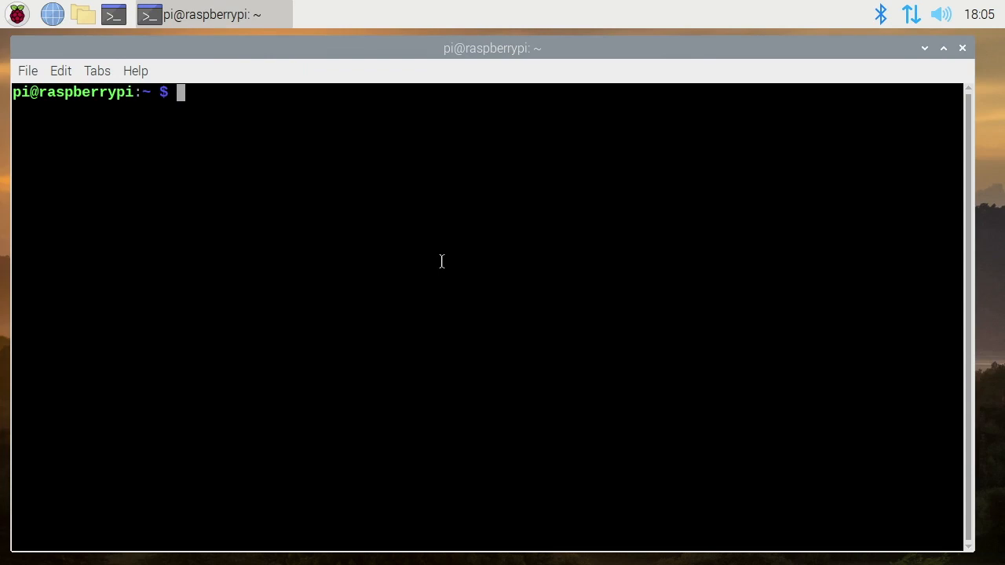
{"action": "type", "text": "sudo"}
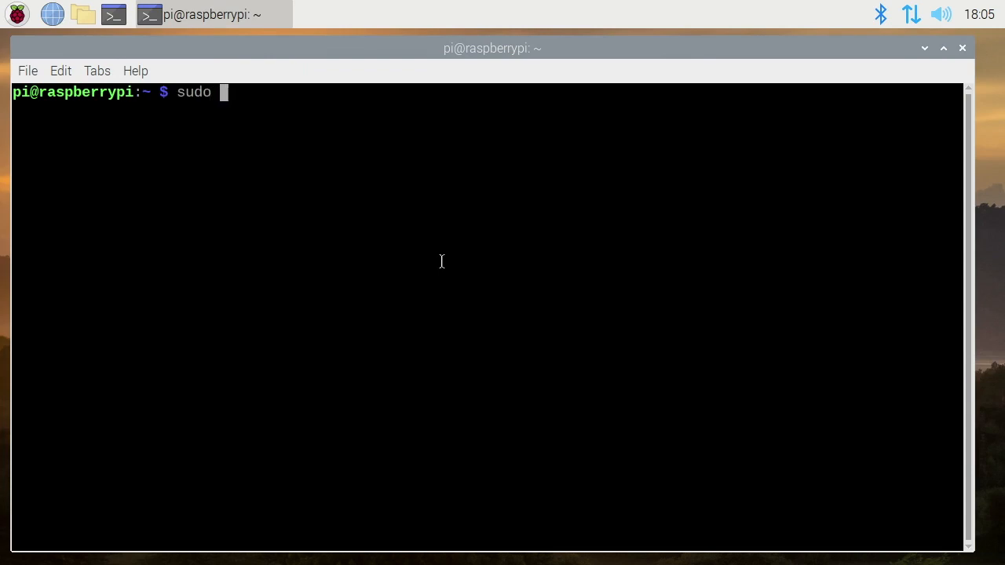
{"action": "type", "text": "rpi-"}
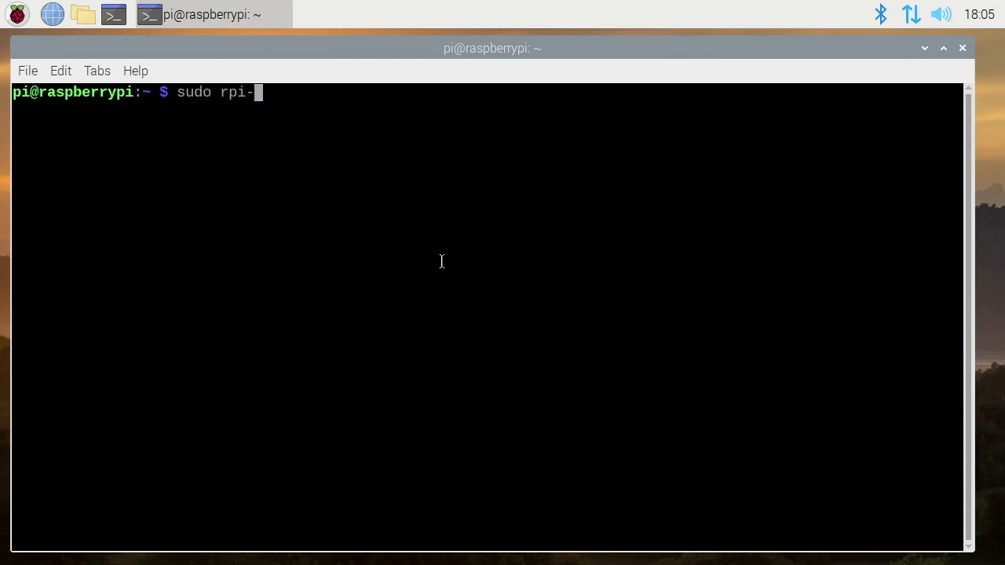
{"action": "type", "text": "eeprom-up"}
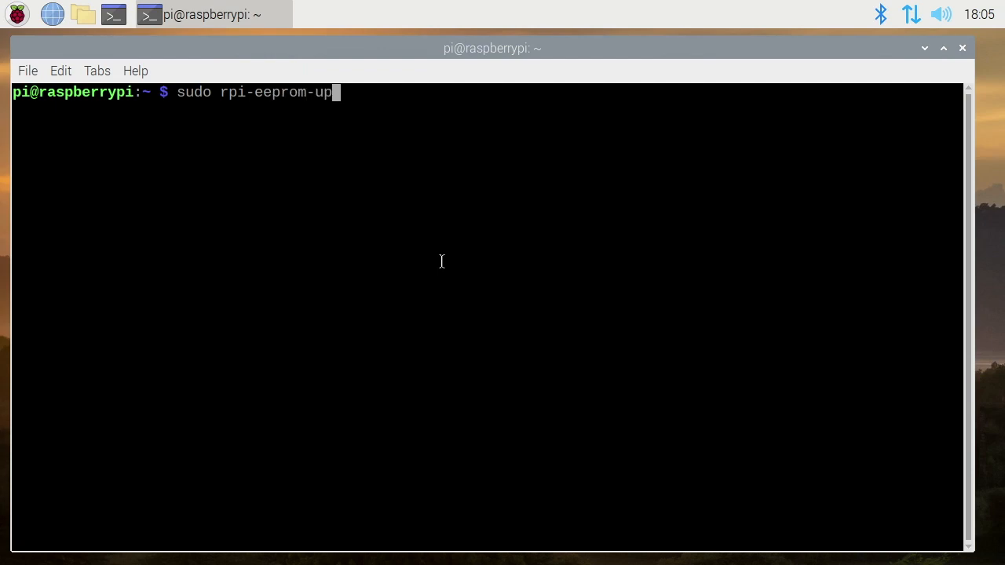
{"action": "type", "text": "date -a -"}
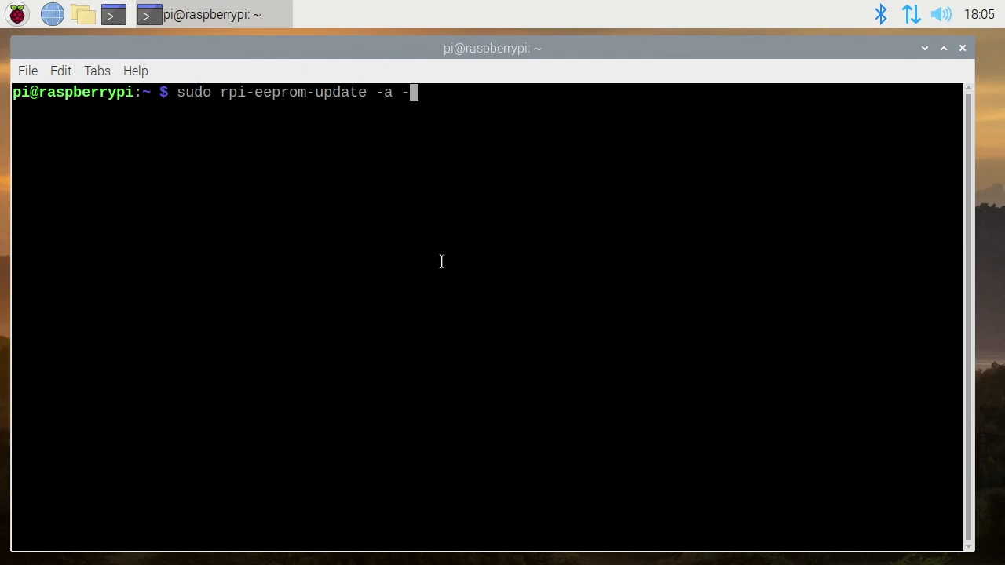
{"action": "type", "text": "d"}
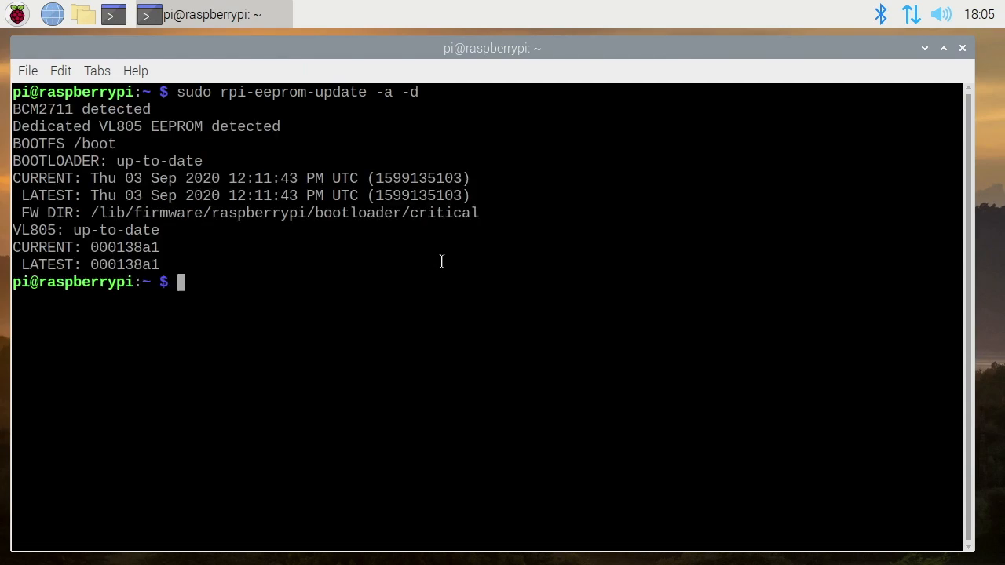
{"action": "mouse_move", "coordinate": [643, 277]}
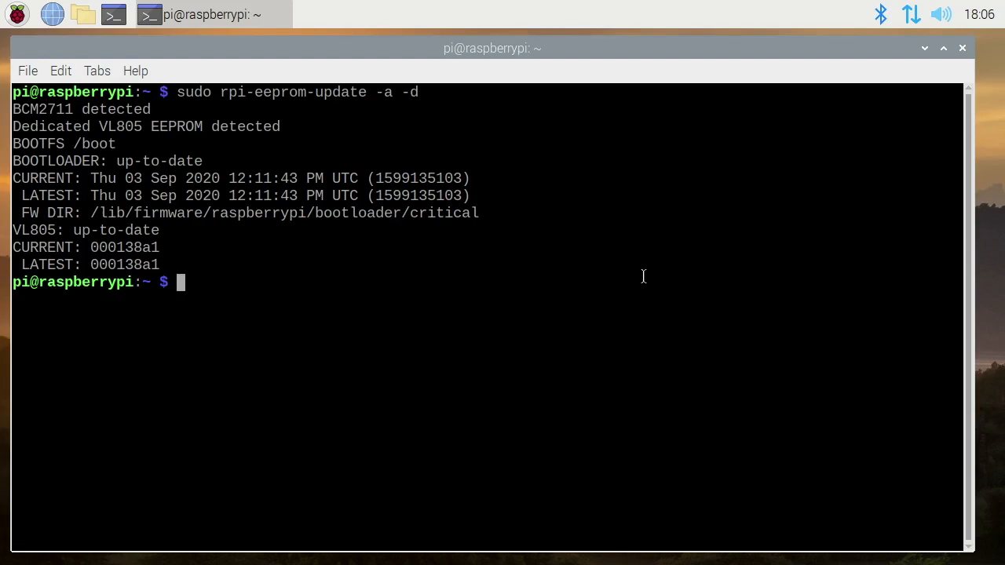
{"action": "type", "text": "vcg"}
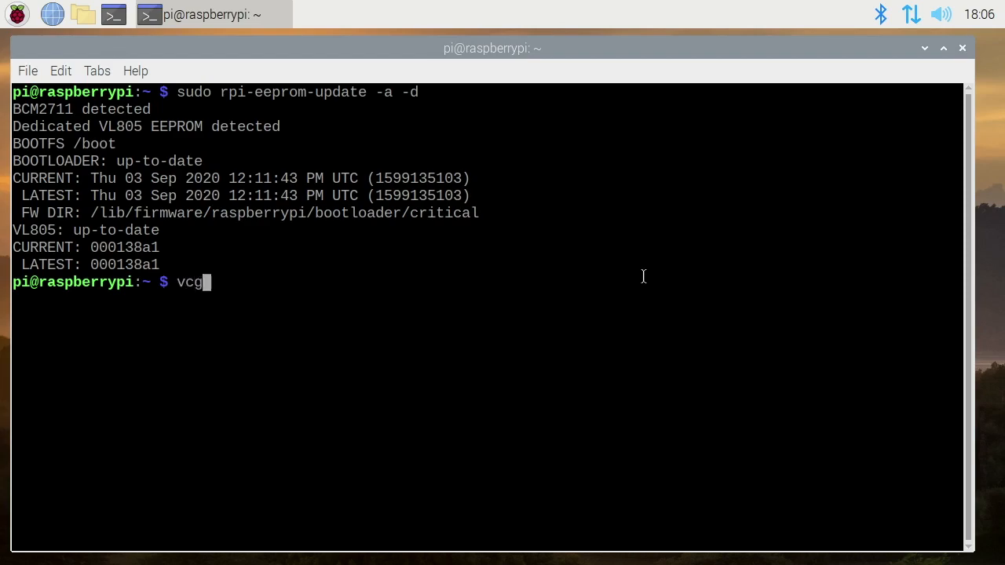
- Run vcgencmd bootloader_config to display the bootloader settings, including BOOT_ORDER=0xf41
{"action": "type", "text": "encmd"}
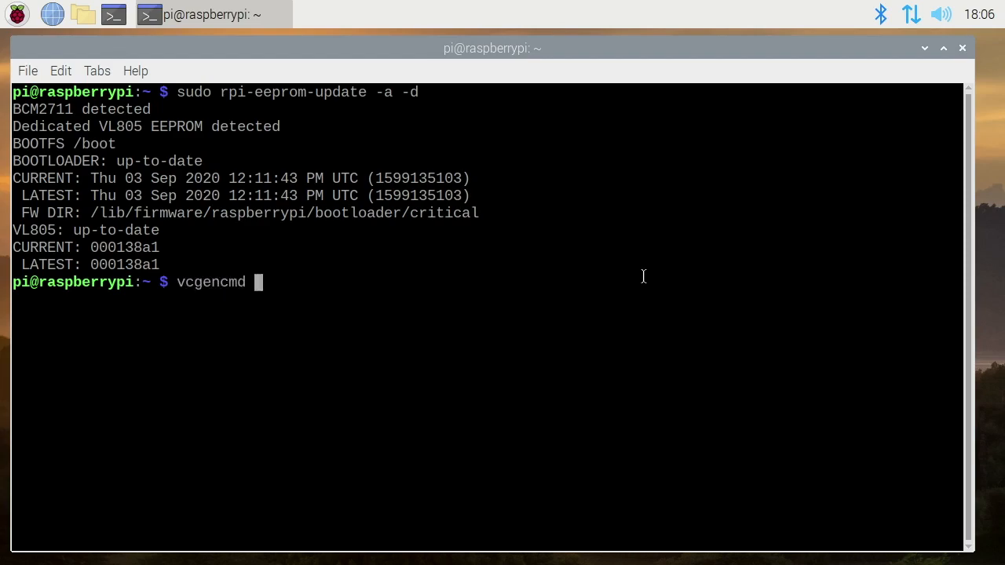
{"action": "type", "text": "bootloader_config"}
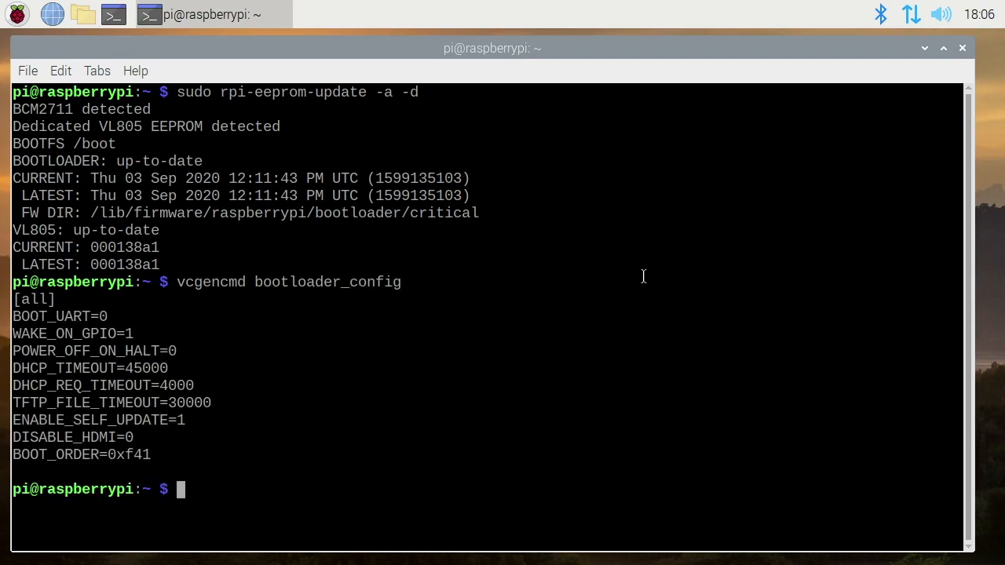
{"action": "mouse_move", "coordinate": [420, 370]}
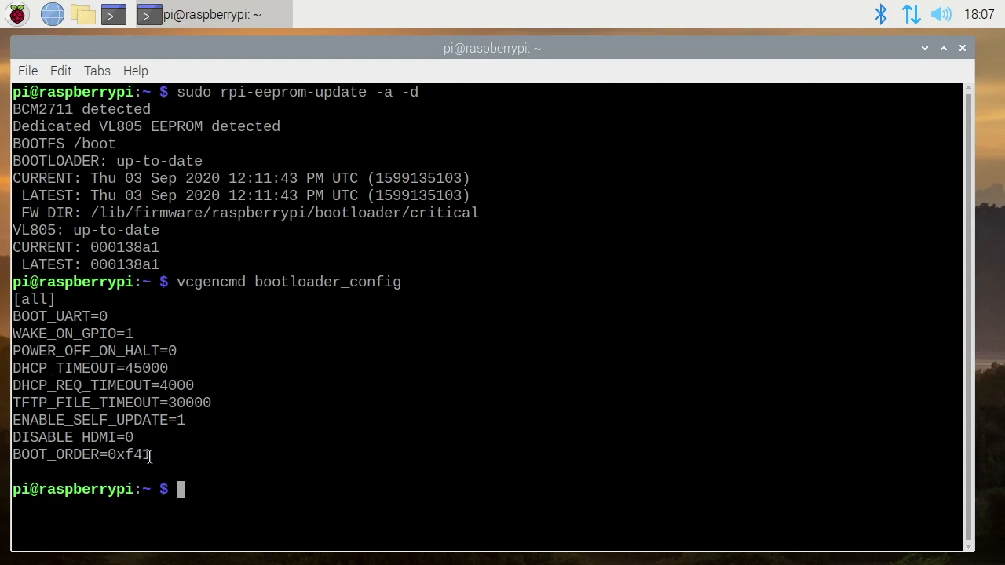
{"action": "mouse_move", "coordinate": [146, 457]}
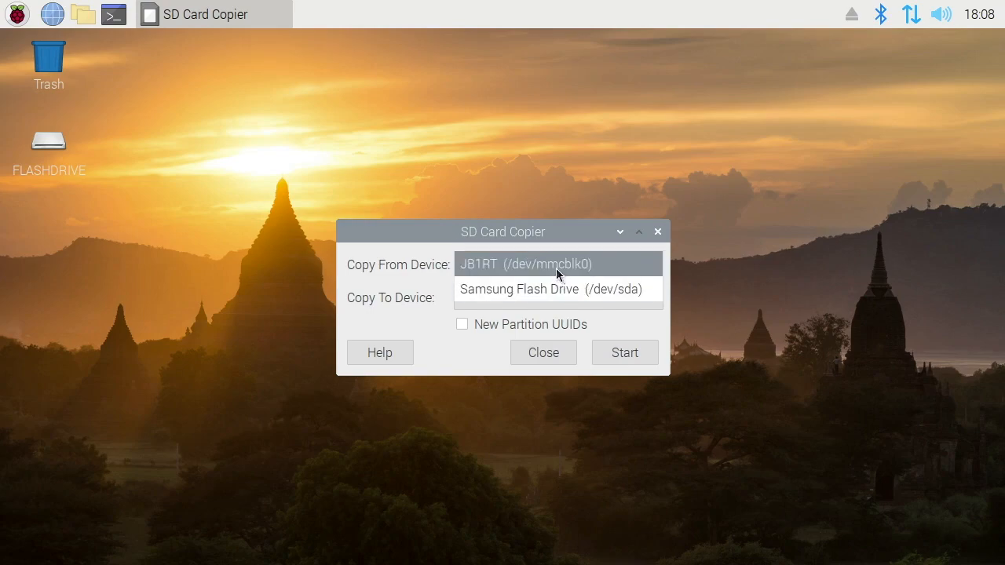
{"action": "mouse_move", "coordinate": [579, 272]}
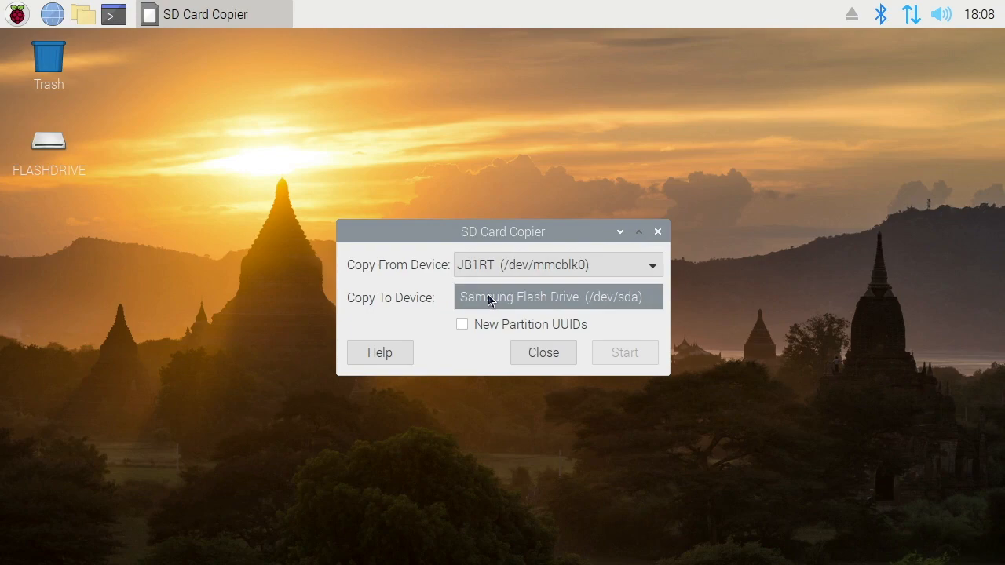
- Copy the SD card to the Samsung Flash Drive with New Partition UUIDs, confirming the erase
{"action": "left_click", "coordinate": [558, 297]}
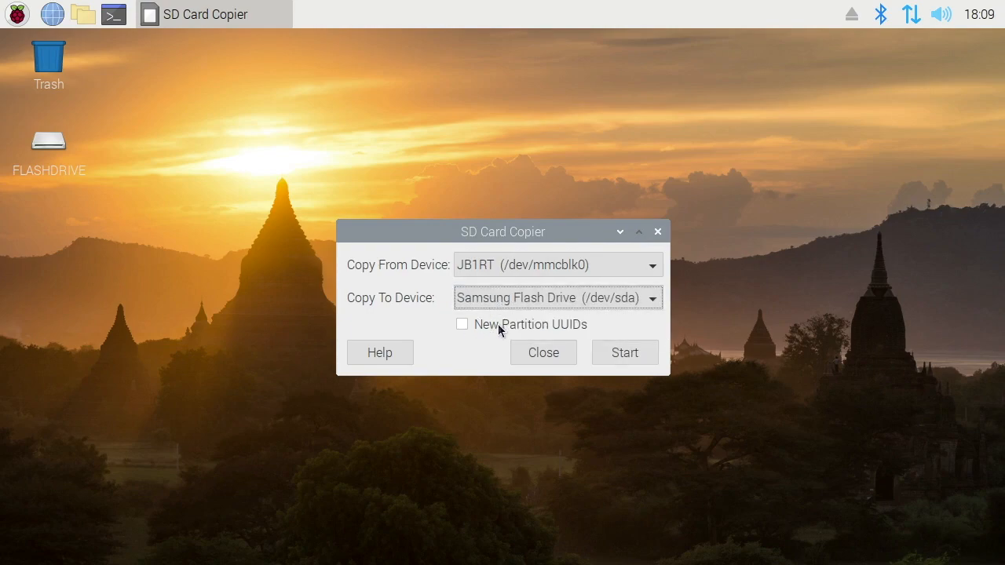
{"action": "left_click", "coordinate": [462, 325]}
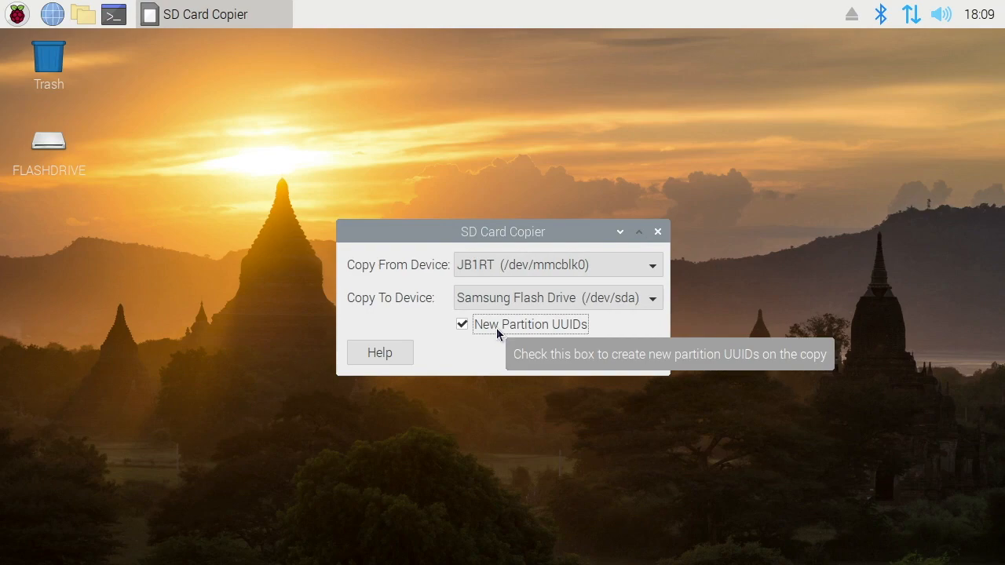
{"action": "left_click", "coordinate": [625, 352]}
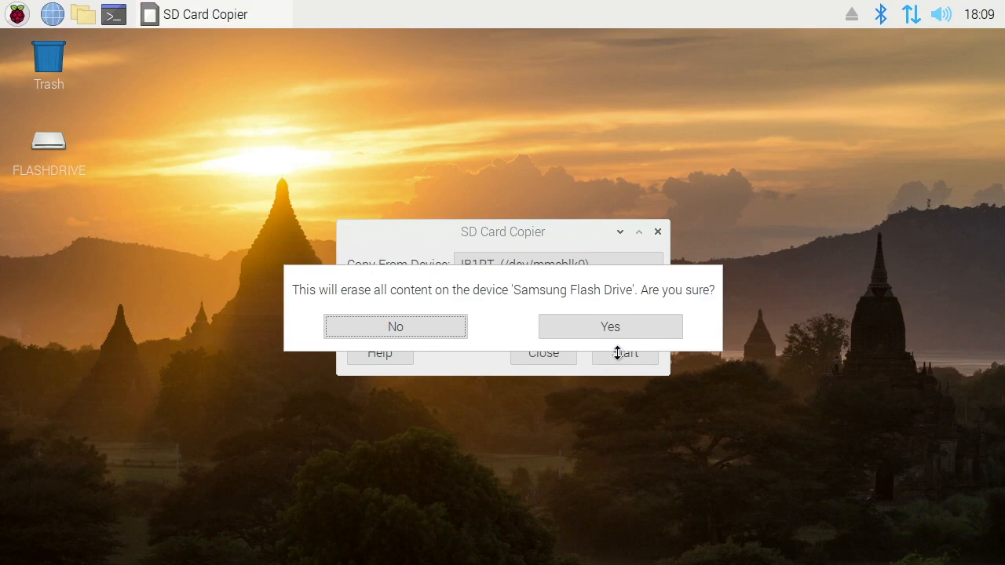
{"action": "left_click", "coordinate": [610, 327]}
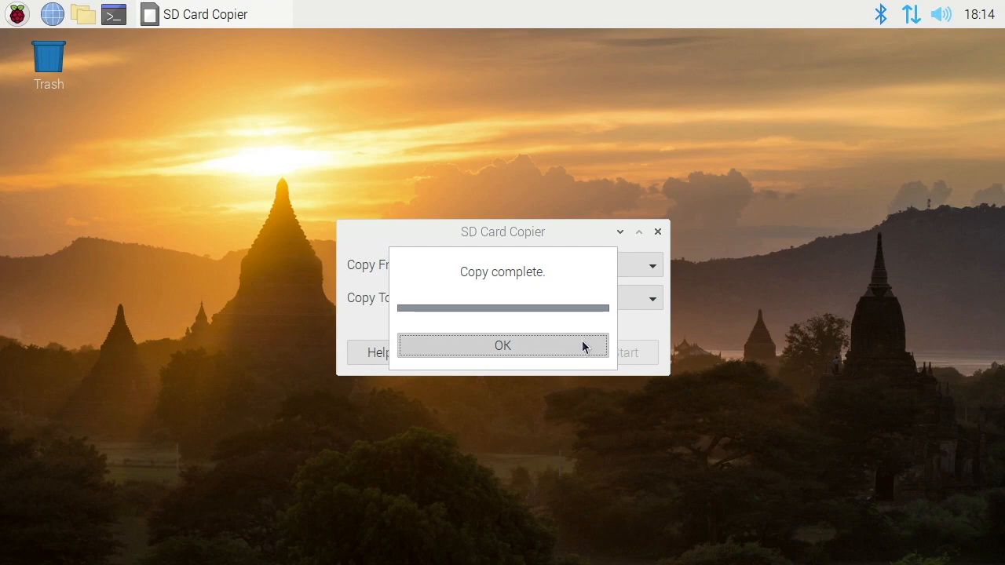
{"action": "left_click", "coordinate": [502, 345]}
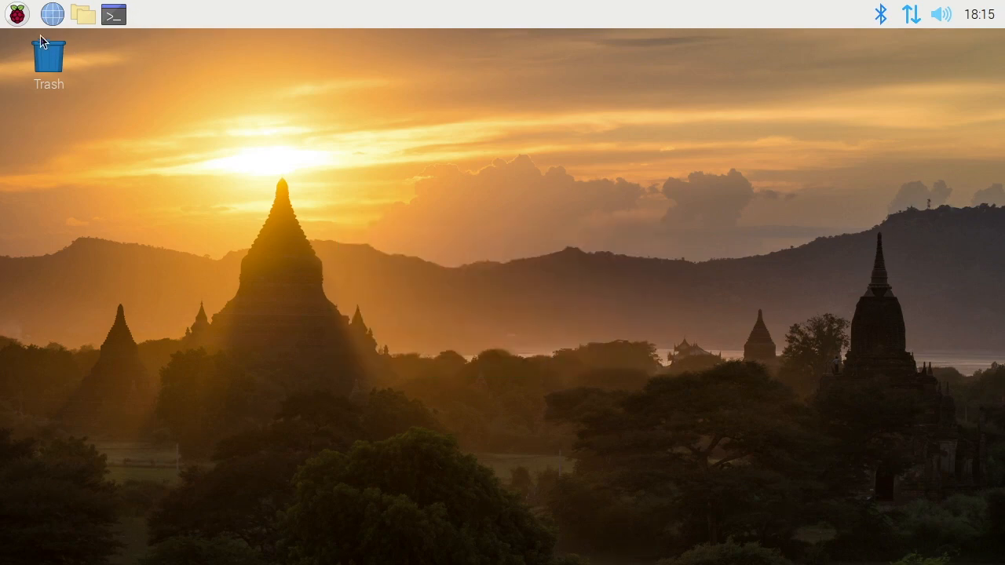
{"action": "mouse_move", "coordinate": [16, 14]}
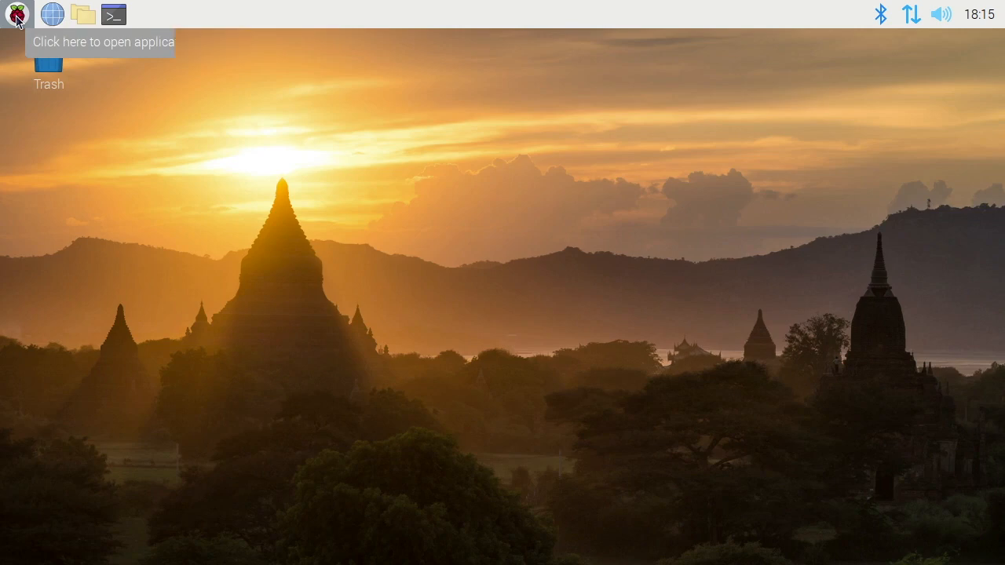
{"action": "left_click", "coordinate": [14, 14]}
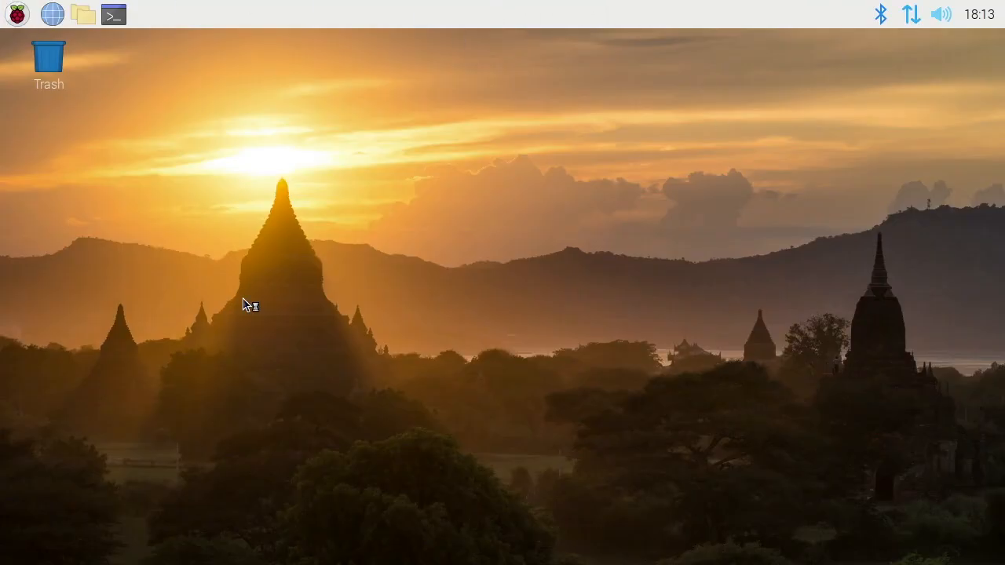
{"action": "mouse_move", "coordinate": [248, 298]}
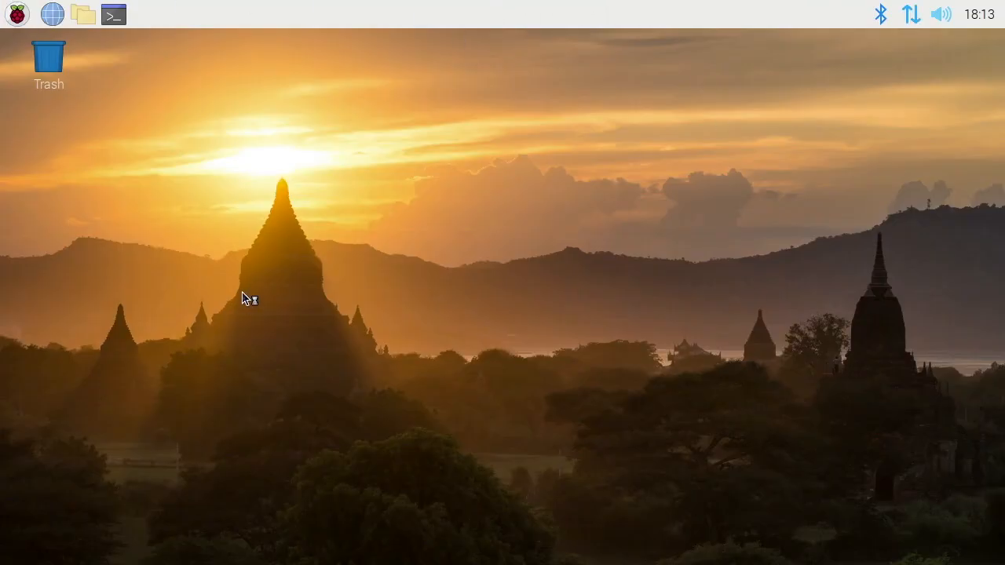
- Enter the rickmakes.com address in Chromium's address bar
{"action": "left_click", "coordinate": [52, 14]}
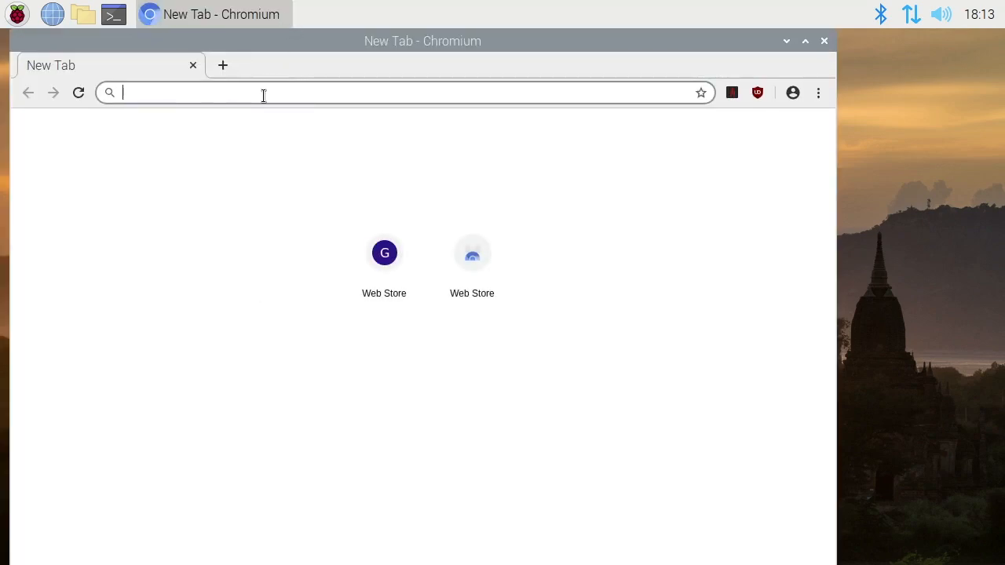
{"action": "type", "text": "www.rickmakeds"}
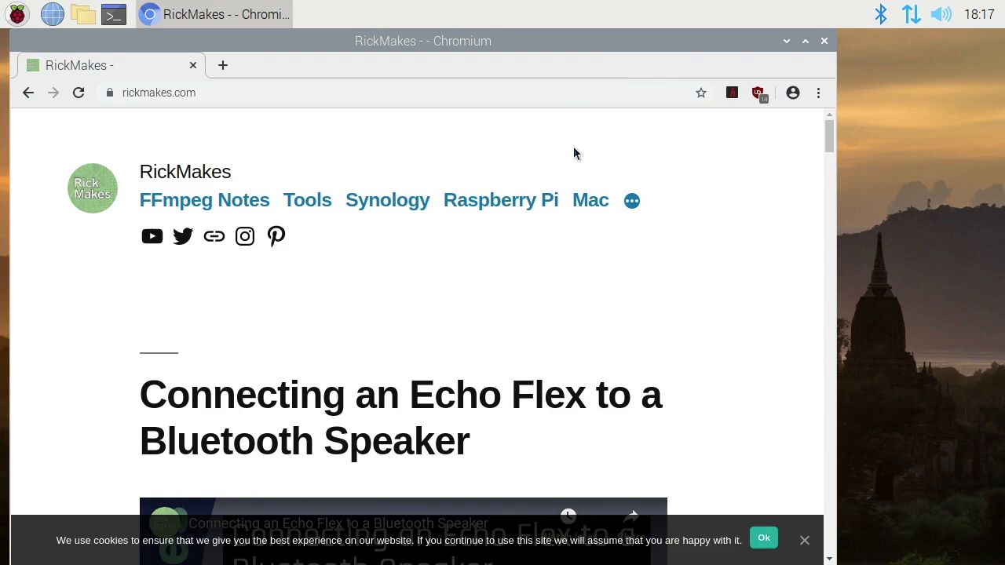
- Close Chromium and reboot the Raspberry Pi from the Shutdown options
{"action": "left_click", "coordinate": [805, 41]}
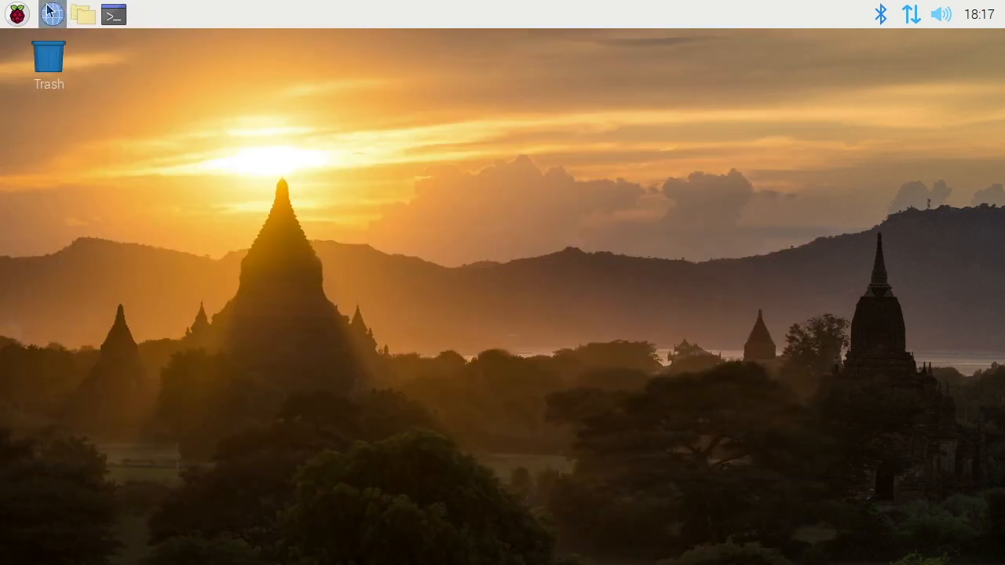
{"action": "mouse_move", "coordinate": [14, 13]}
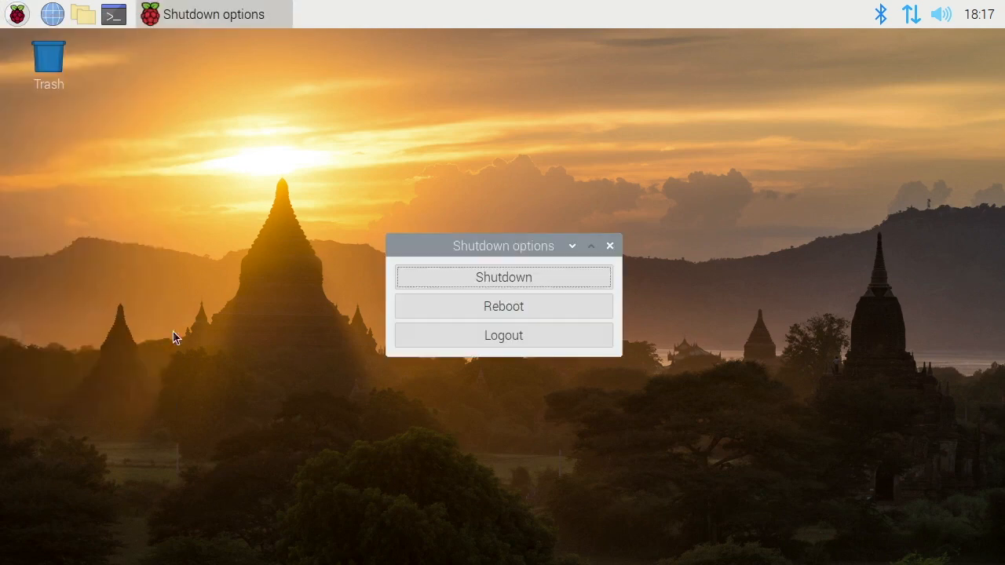
{"action": "left_click", "coordinate": [503, 307]}
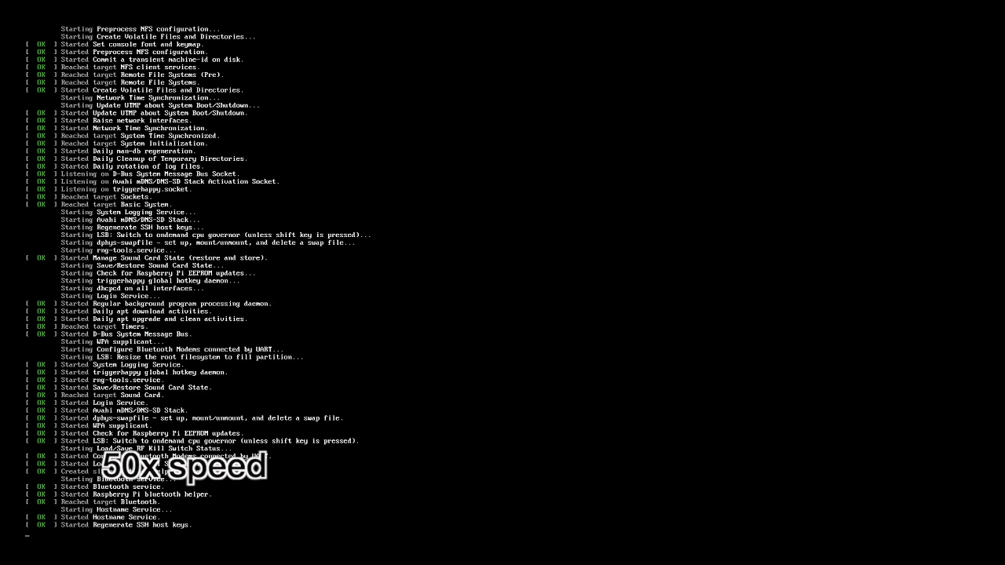